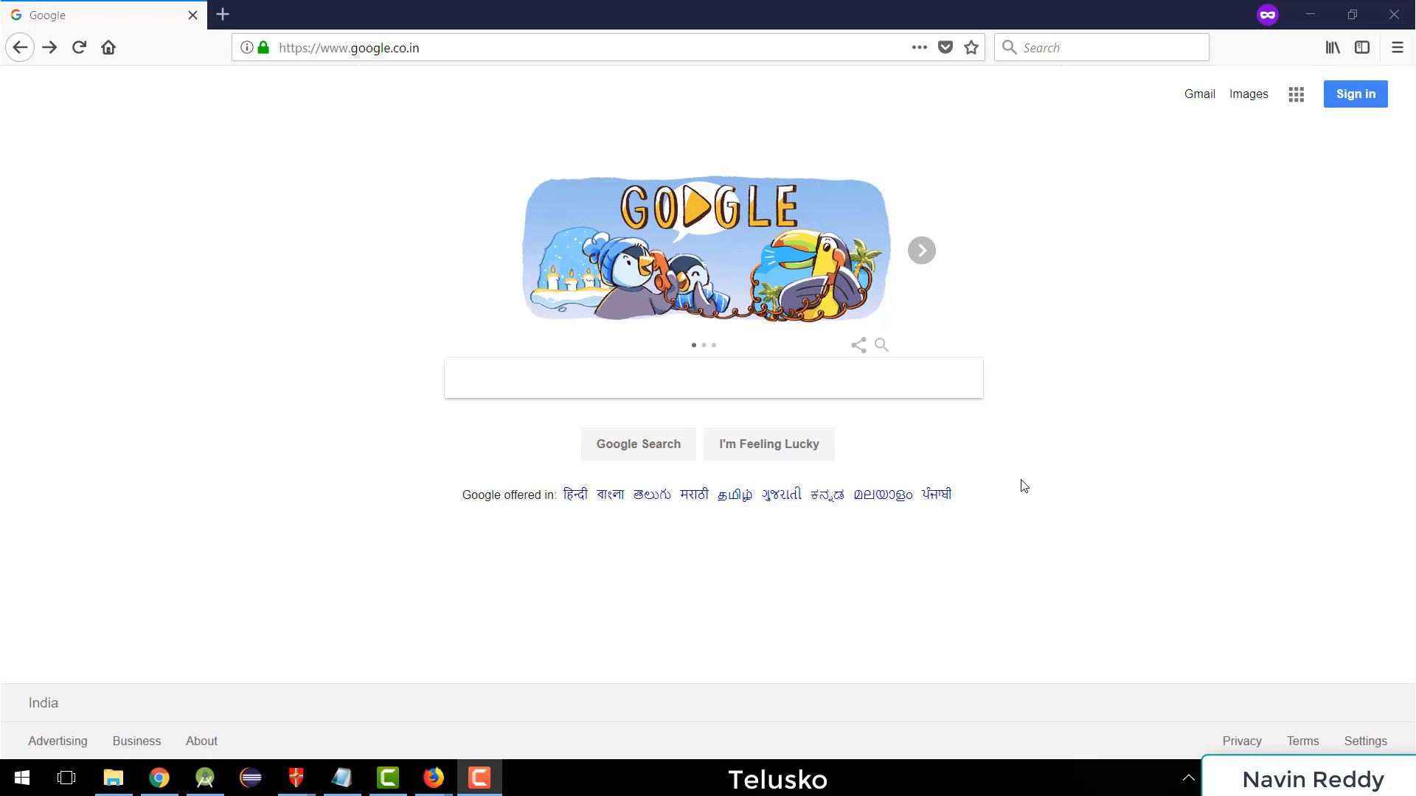
Step: Search Google for codeblocks and open the Code::Blocks IDE official site
{"action": "left_click", "coordinate": [478, 777]}
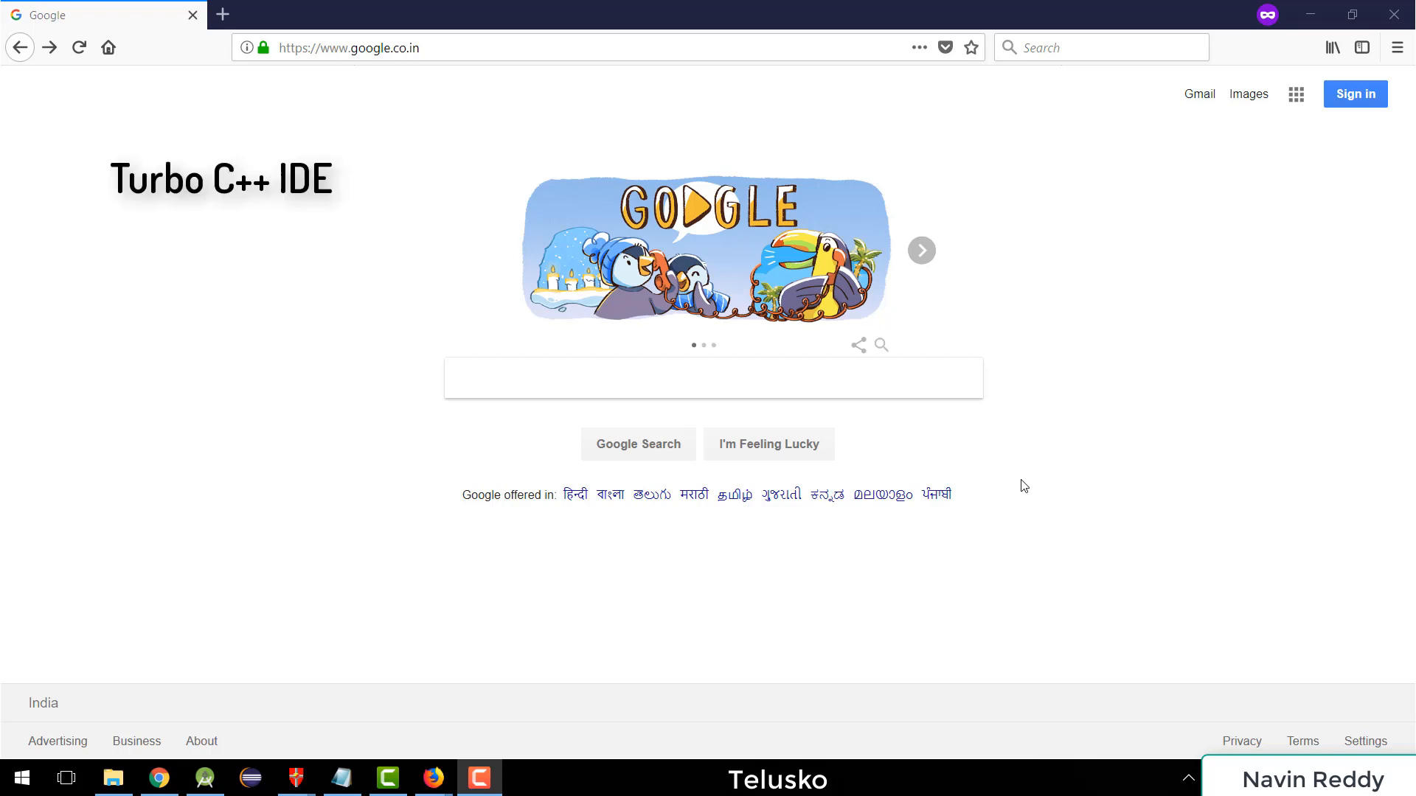
{"action": "mouse_move", "coordinate": [814, 422]}
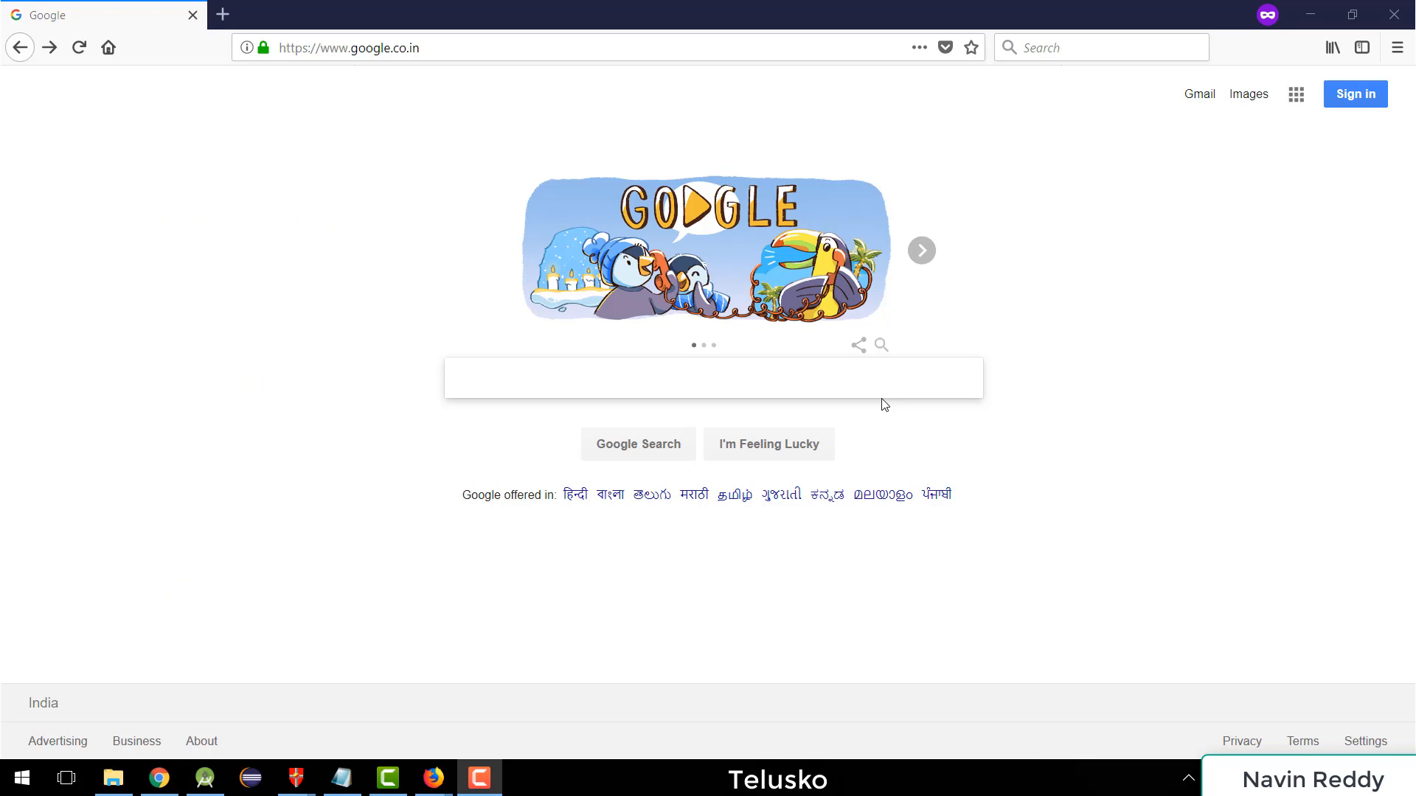
{"action": "mouse_move", "coordinate": [862, 382]}
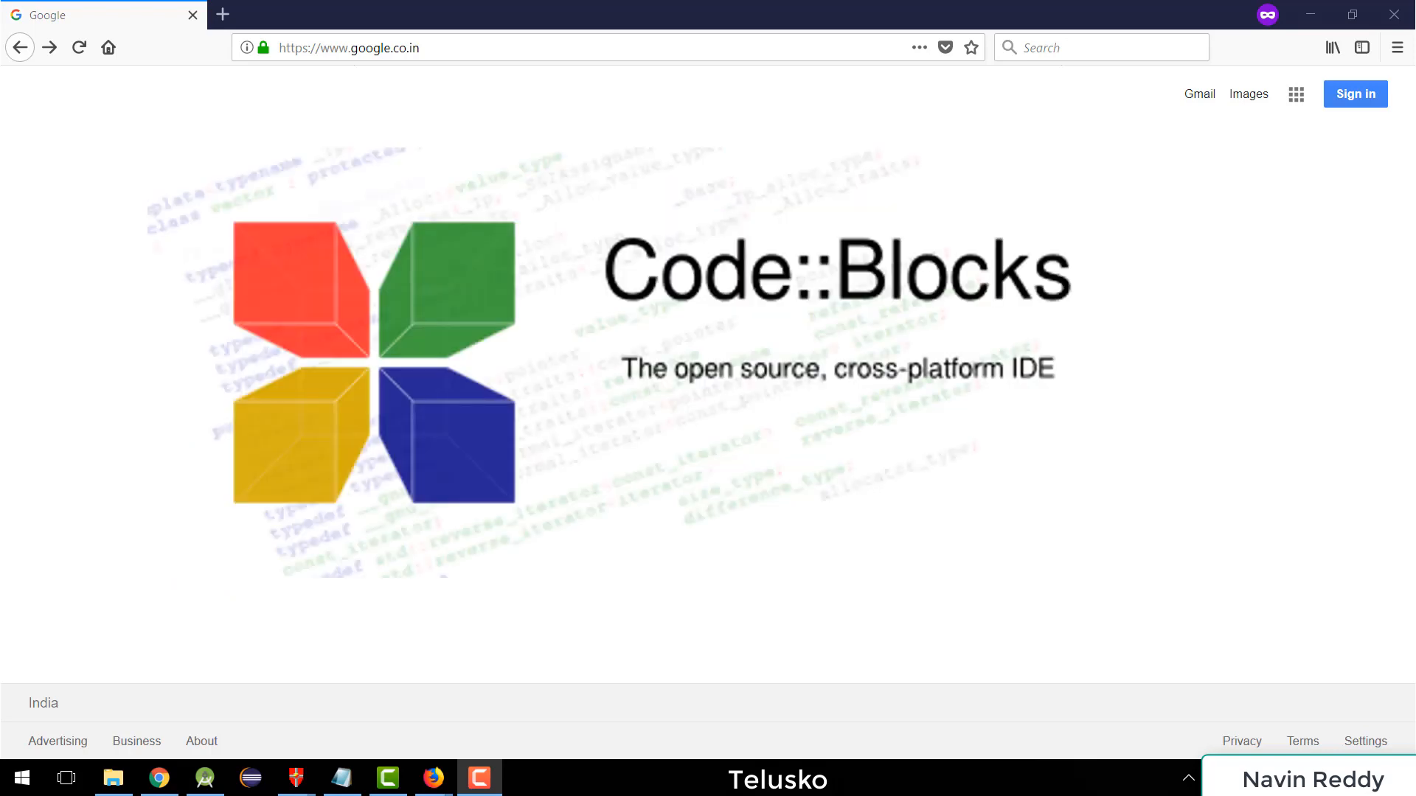
{"action": "type", "text": "codeblocks"}
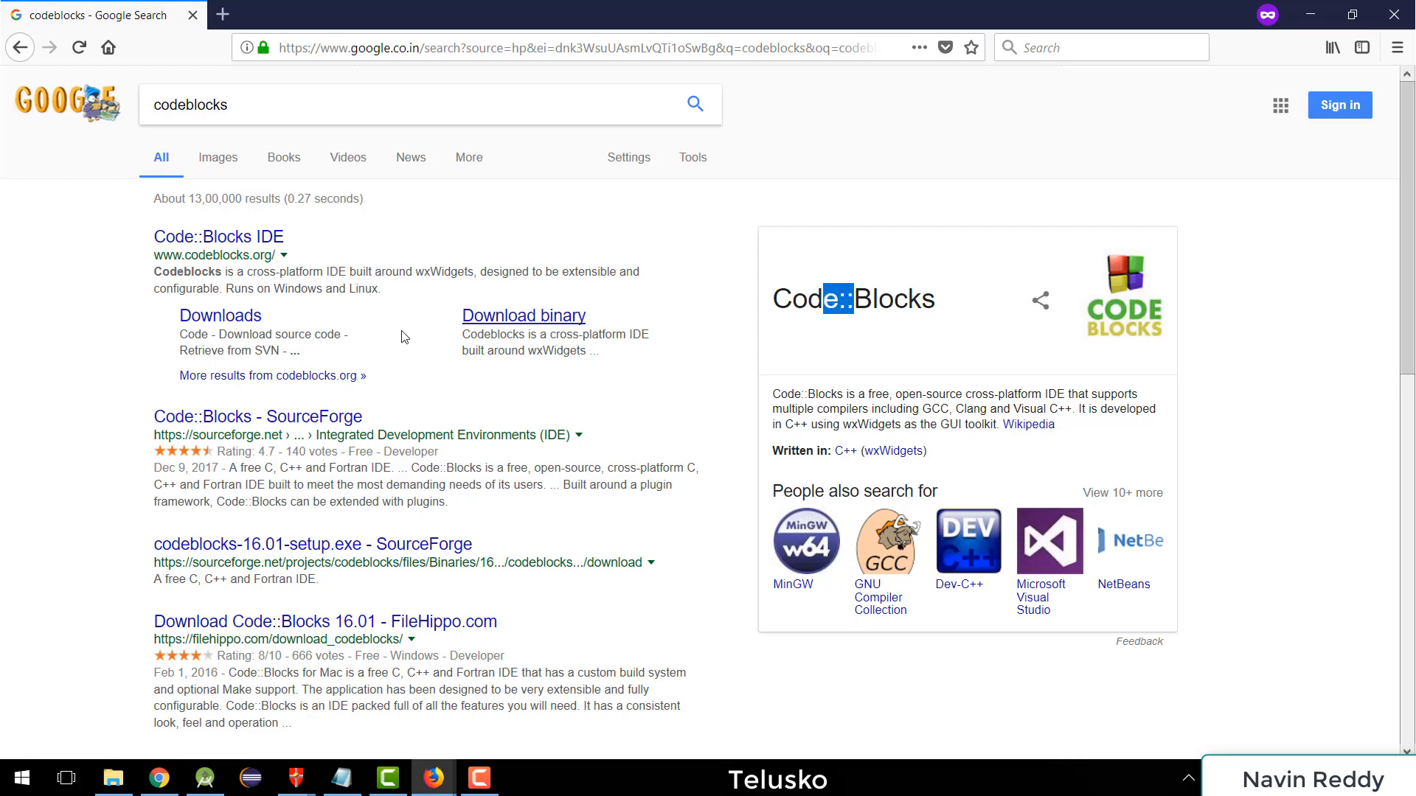
{"action": "mouse_move", "coordinate": [217, 237]}
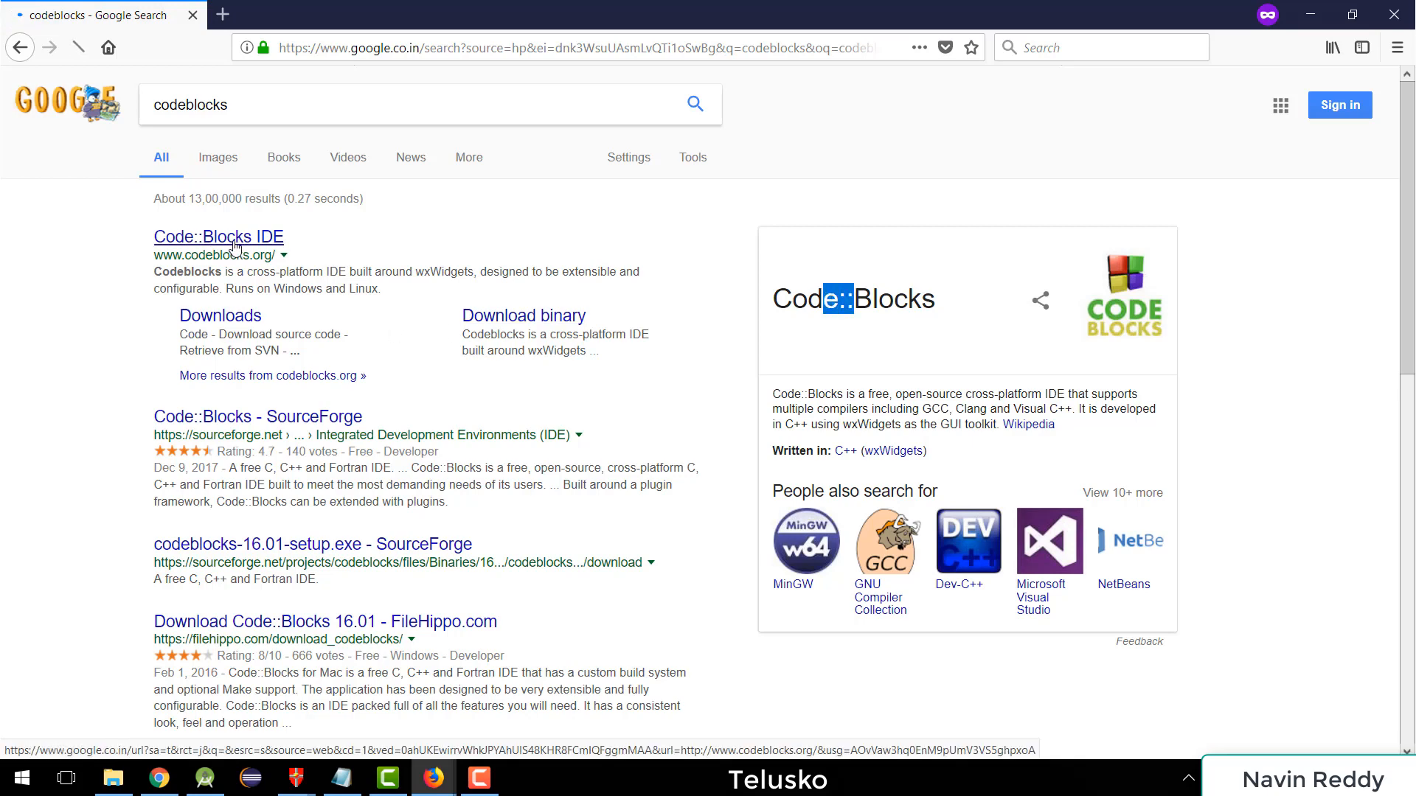
{"action": "left_click", "coordinate": [217, 237]}
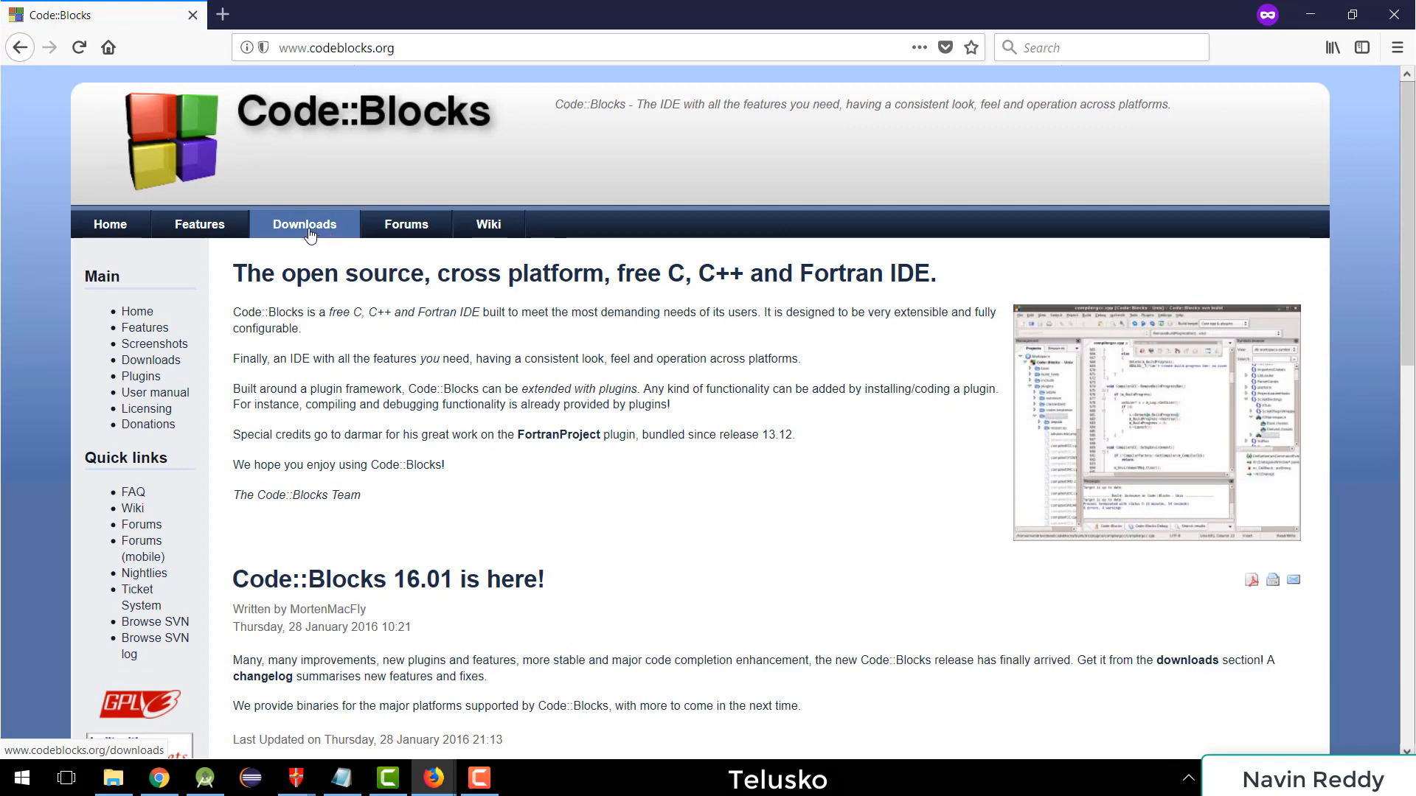
Step: Go to the Code::Blocks Downloads section, then the binary release page
{"action": "left_click", "coordinate": [305, 225]}
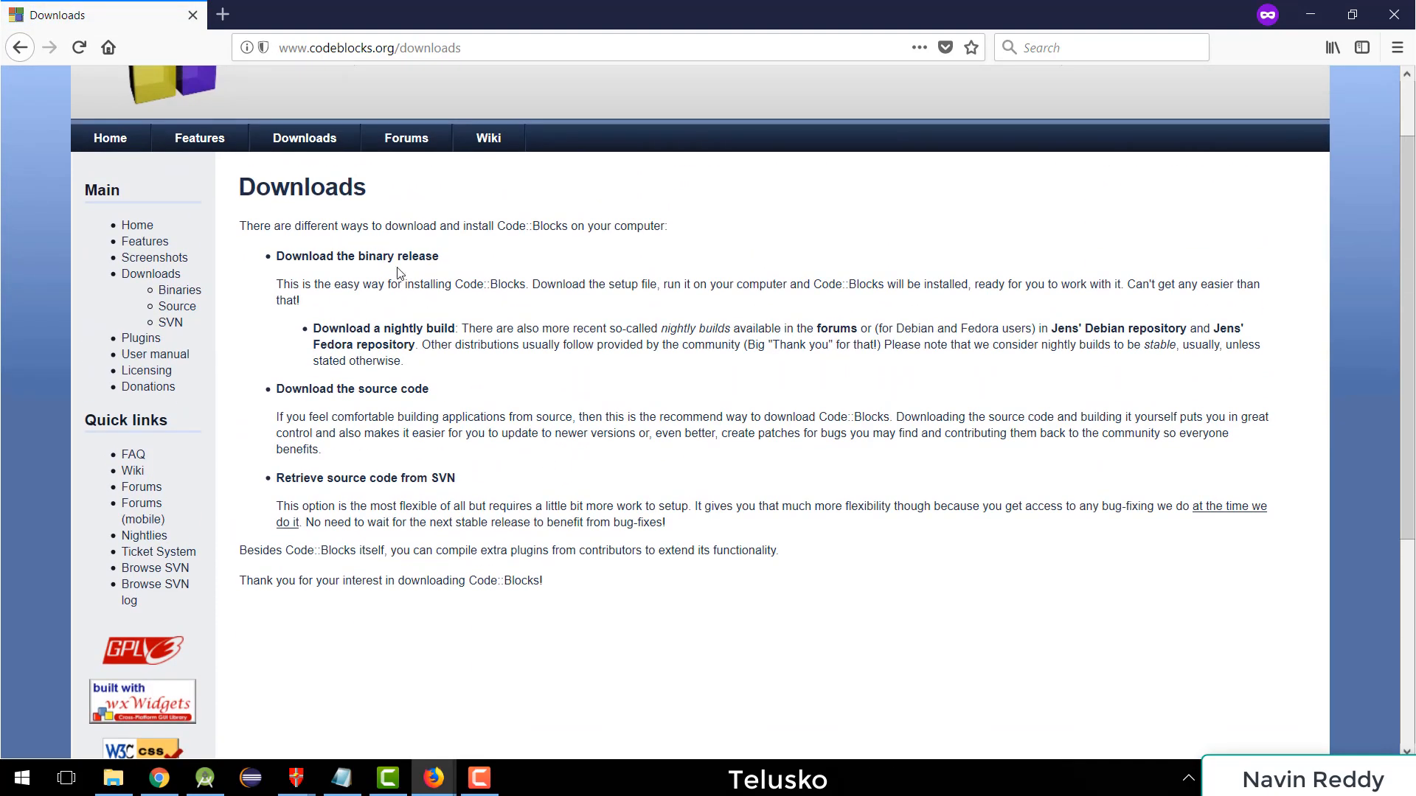
{"action": "mouse_move", "coordinate": [357, 256]}
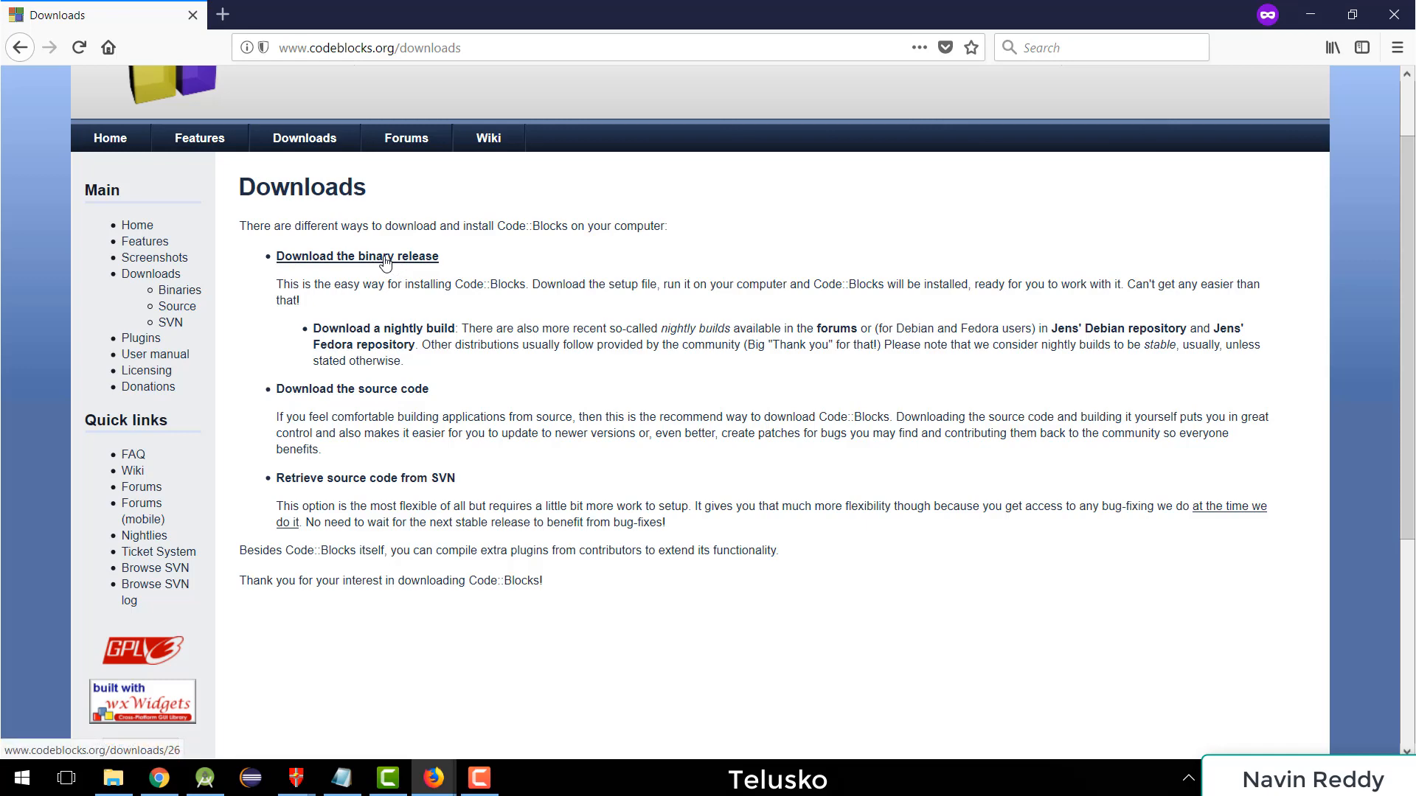
{"action": "left_click", "coordinate": [357, 257]}
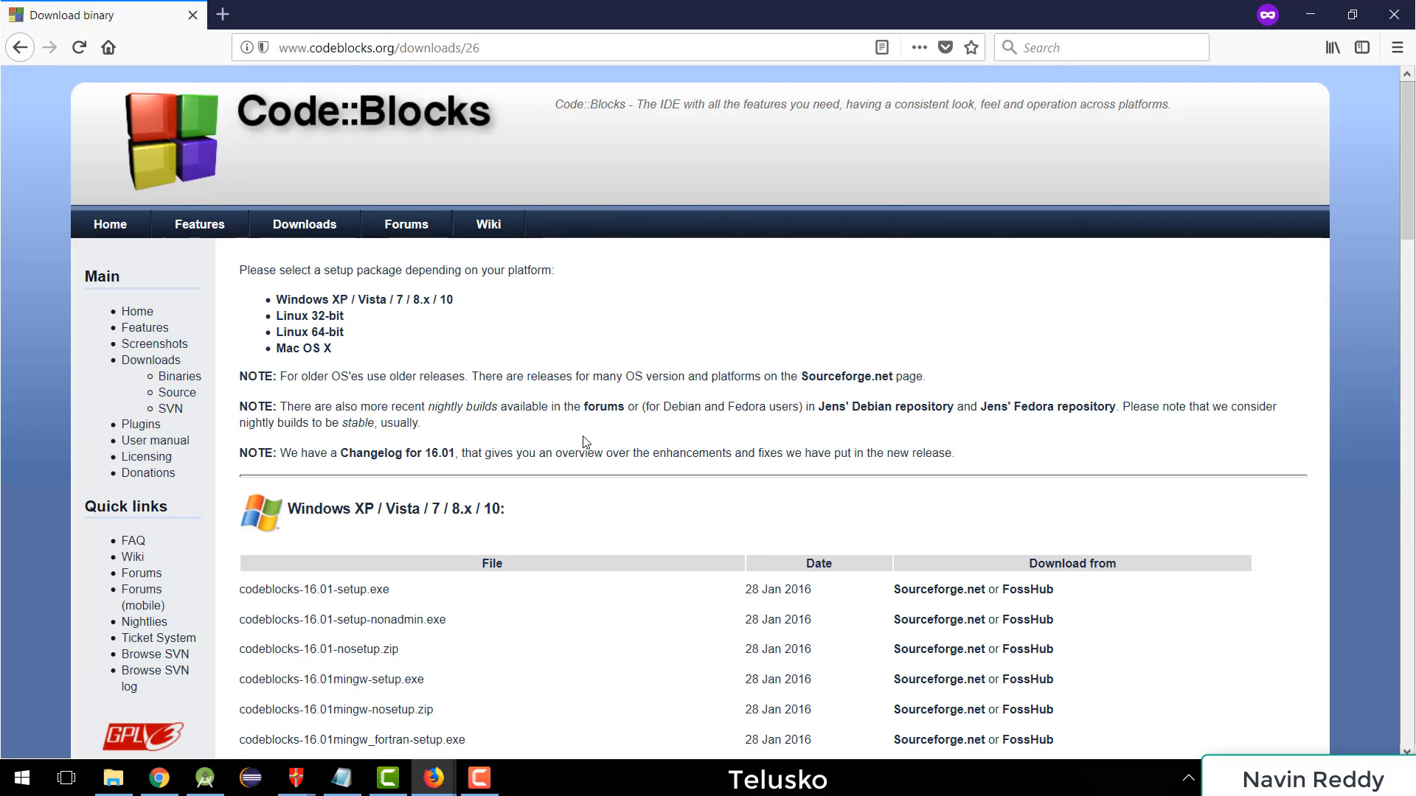
{"action": "mouse_move", "coordinate": [365, 301]}
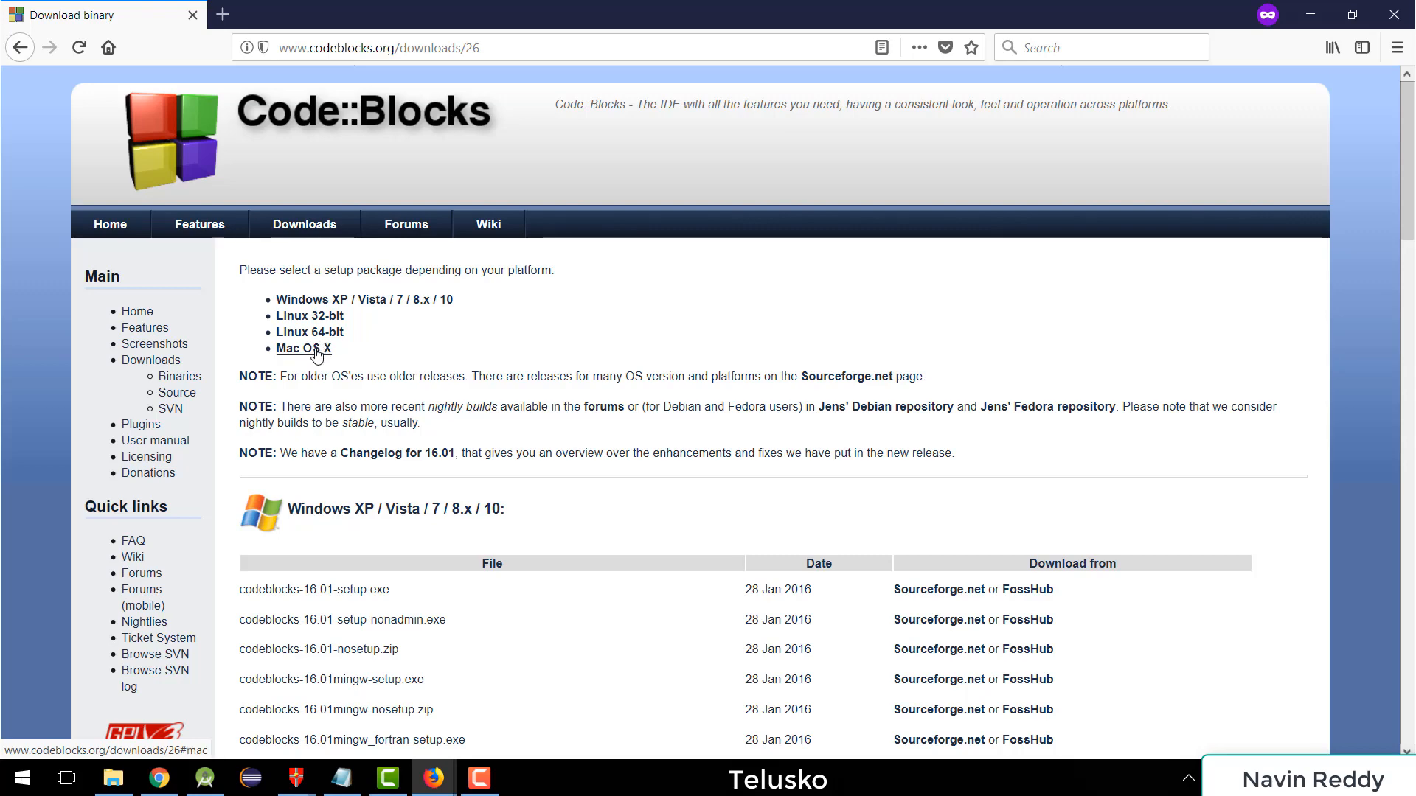
{"action": "mouse_move", "coordinate": [778, 527]}
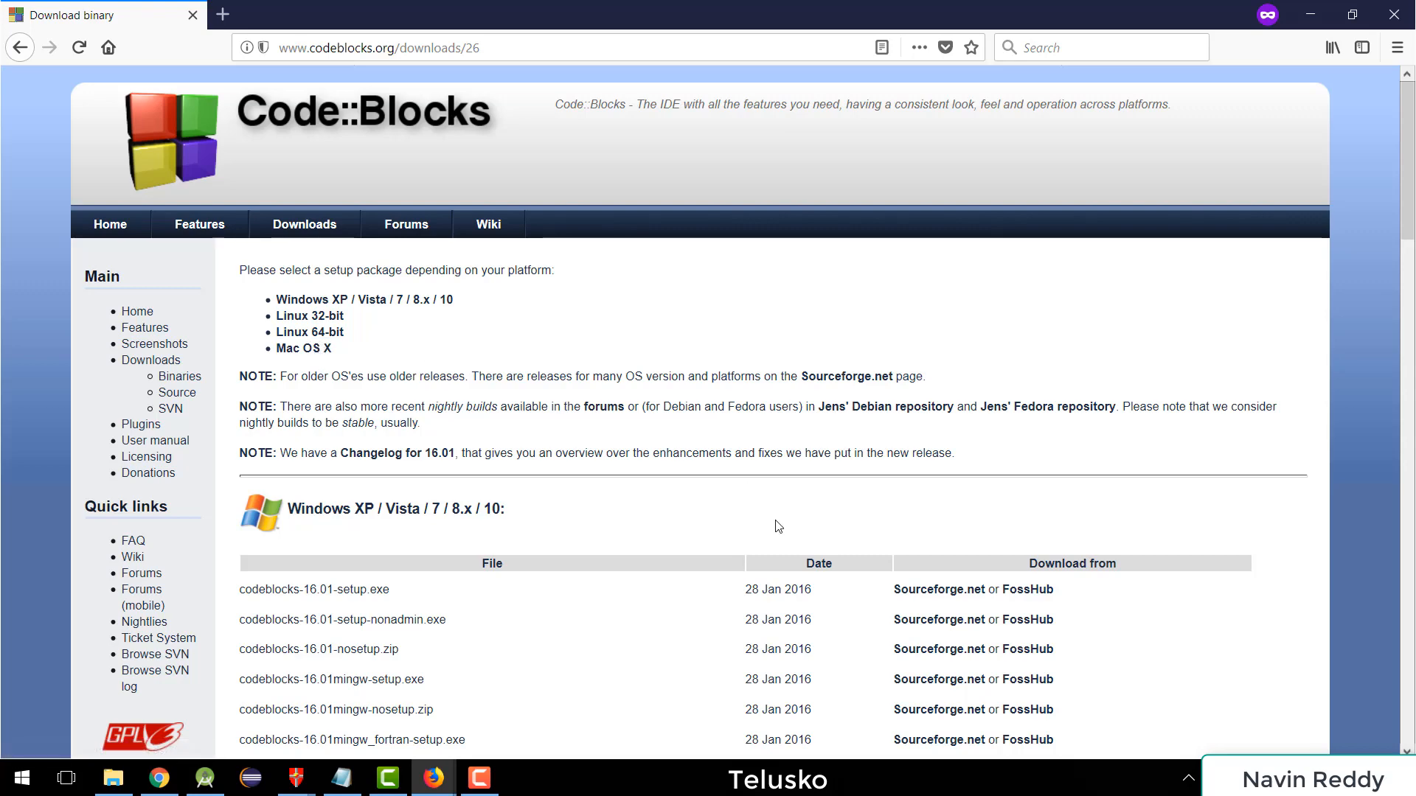
{"action": "scroll", "scroll_direction": "down", "scroll_amount": 3}
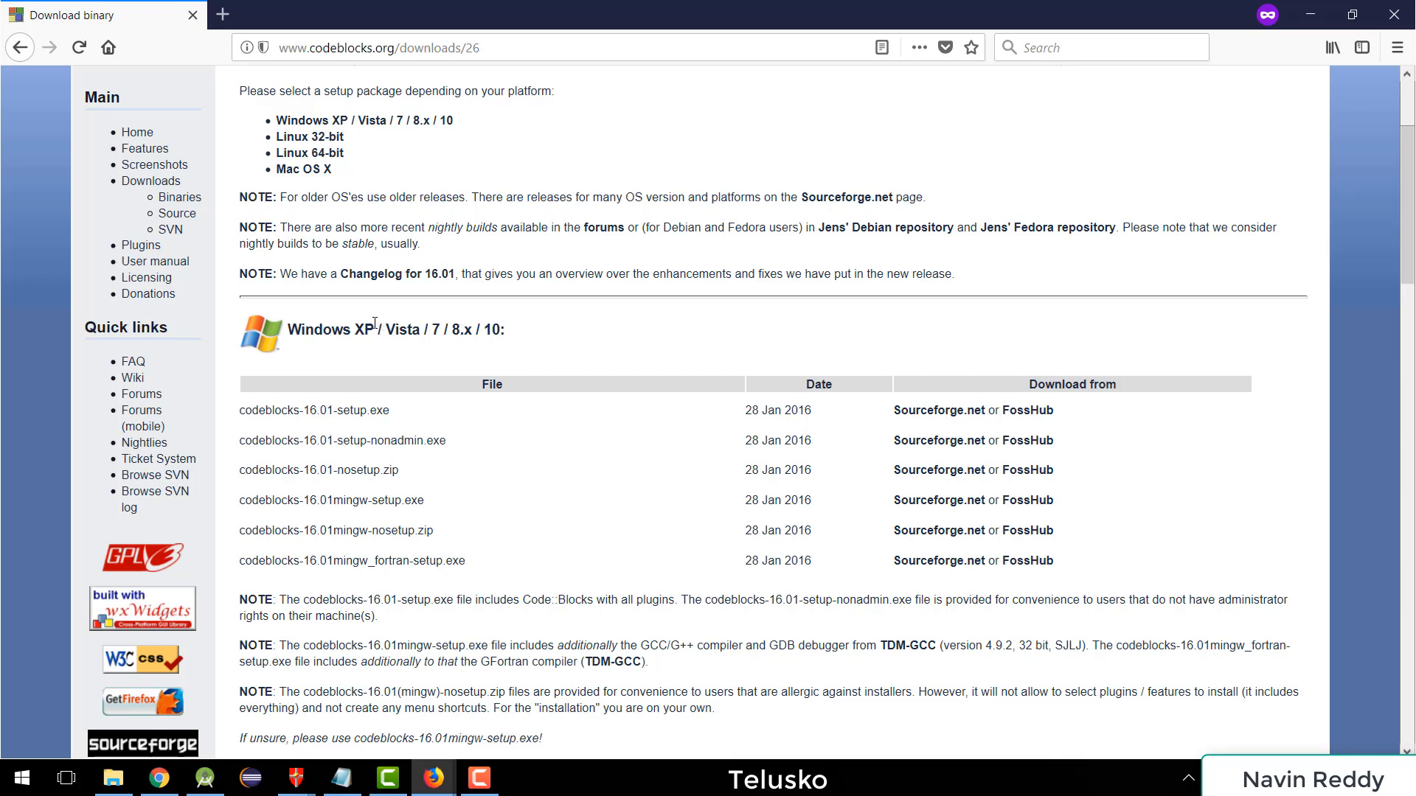
{"action": "double_click", "coordinate": [365, 330]}
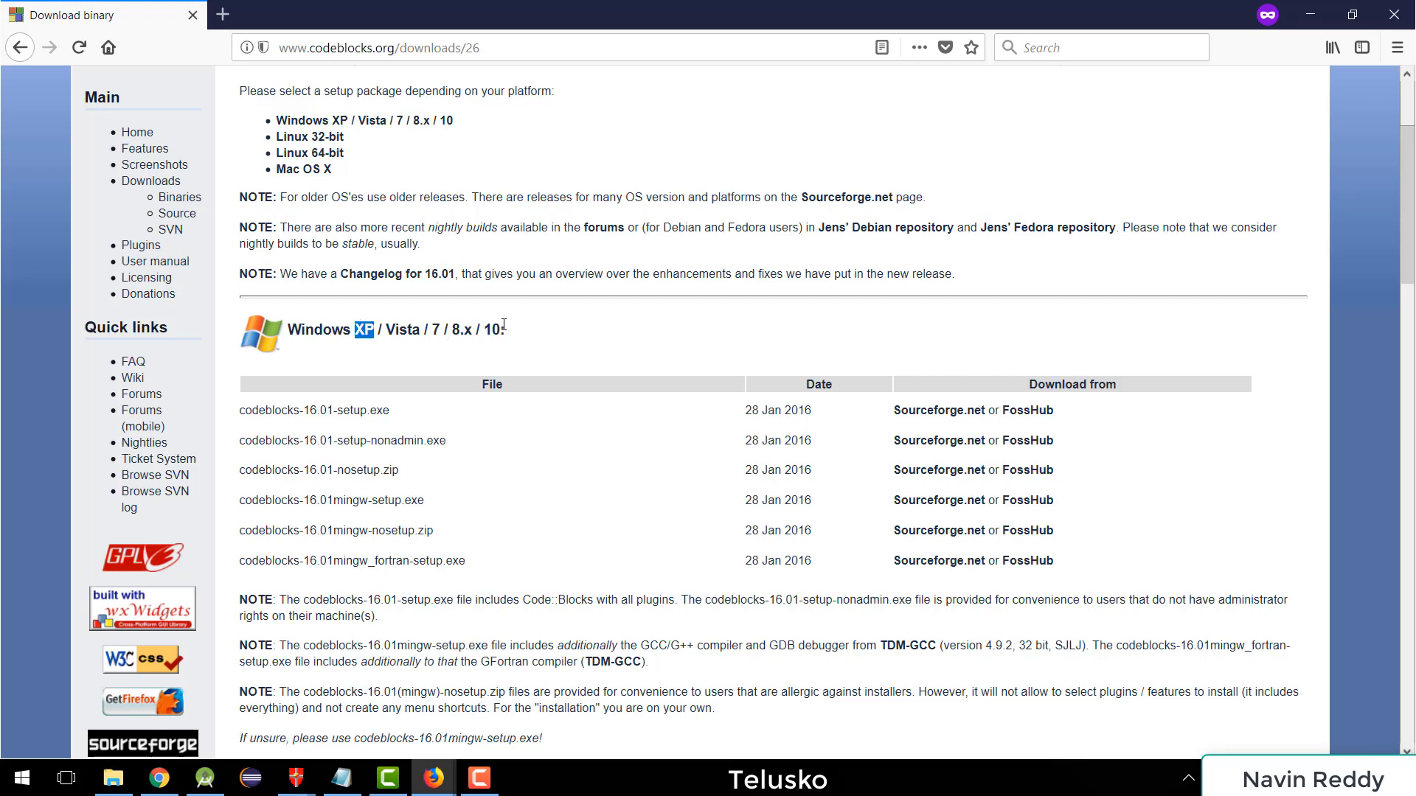
{"action": "double_click", "coordinate": [492, 328]}
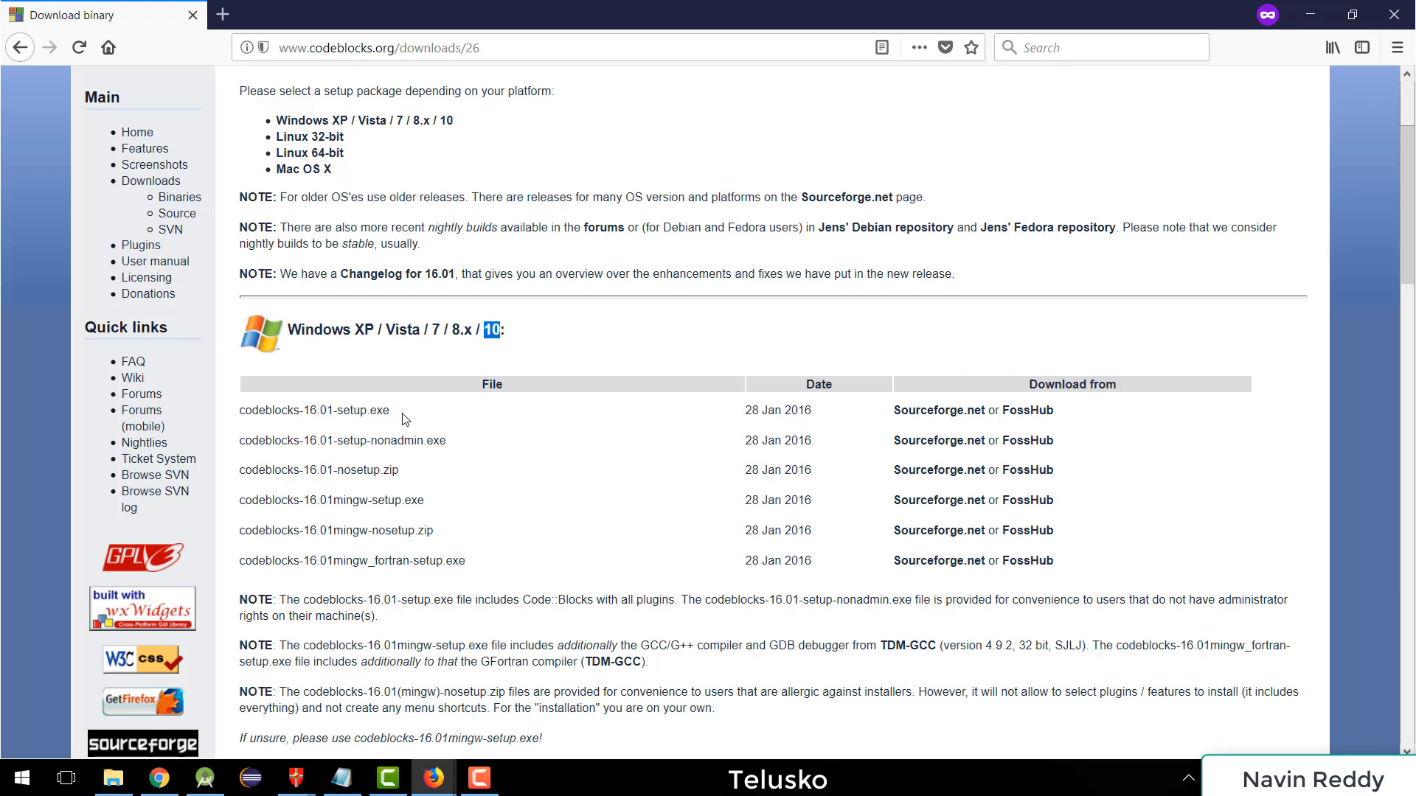
{"action": "mouse_move", "coordinate": [431, 495]}
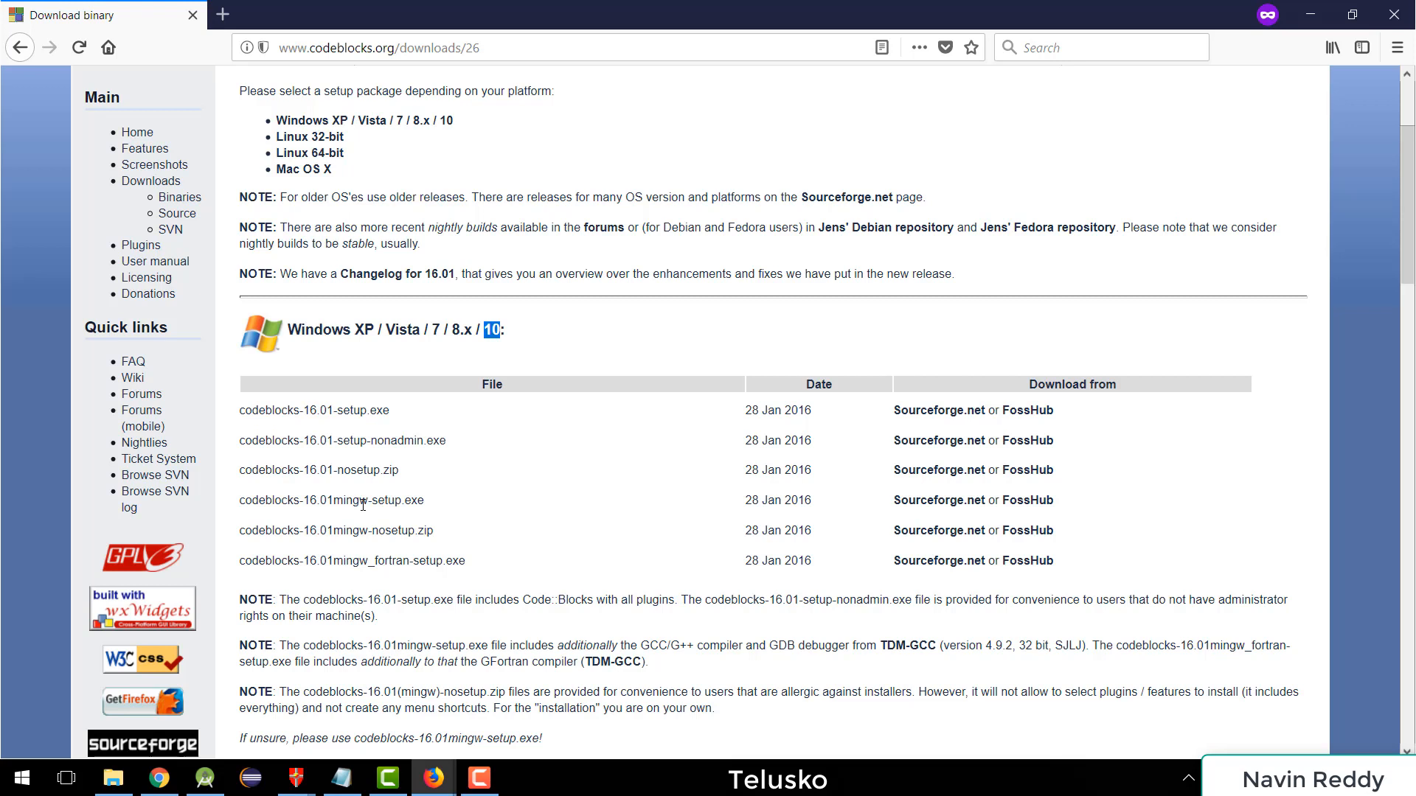
{"action": "mouse_move", "coordinate": [1023, 508]}
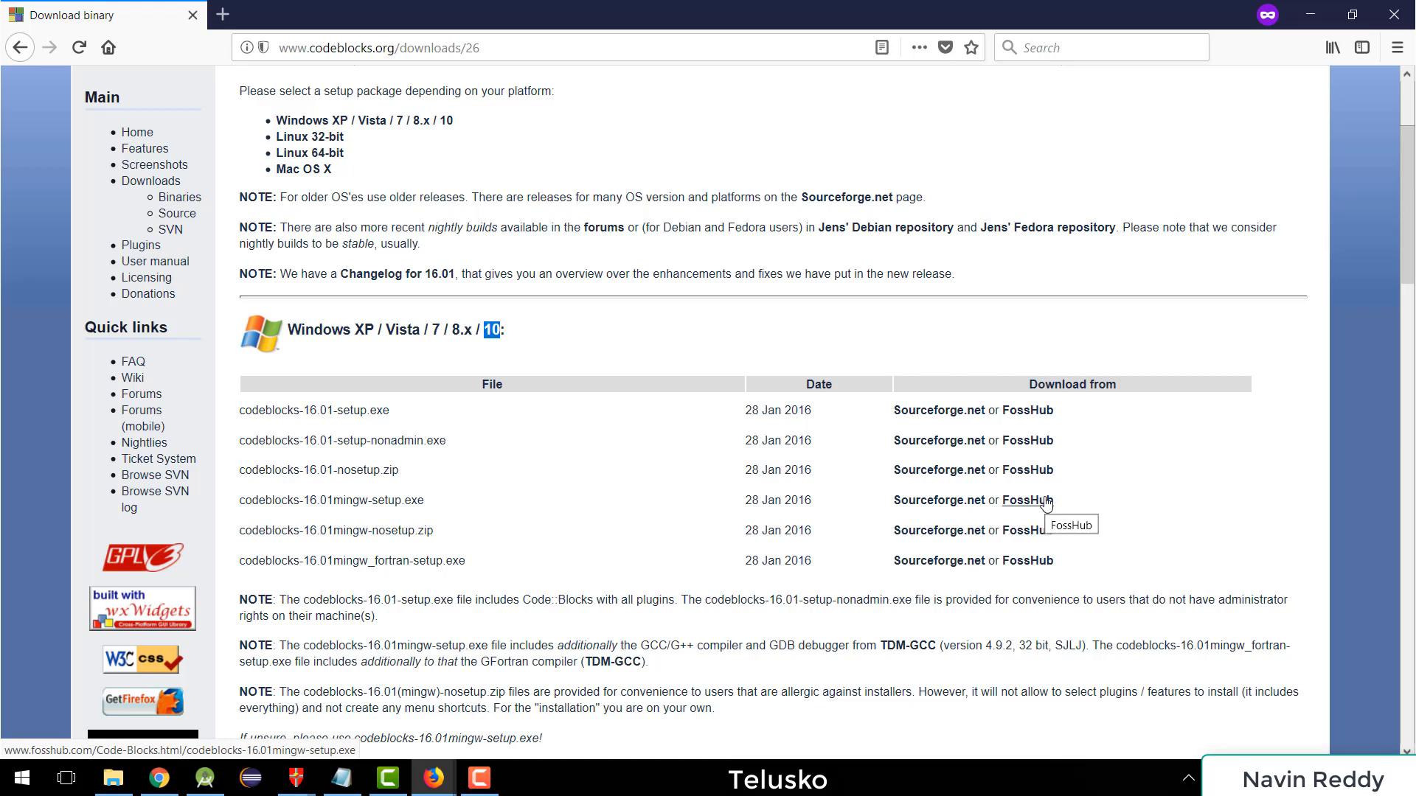
{"action": "mouse_move", "coordinate": [856, 516]}
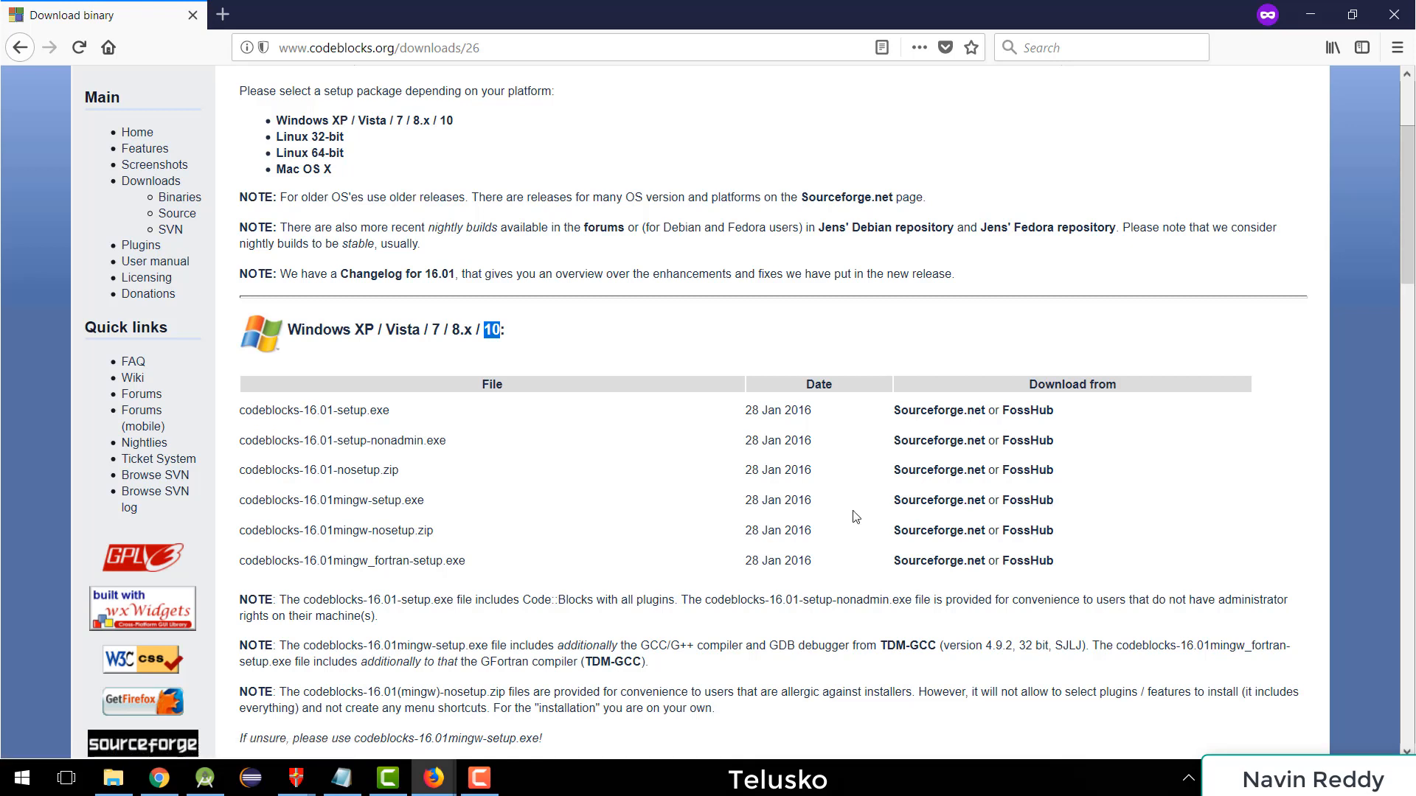
{"action": "mouse_move", "coordinate": [349, 434]}
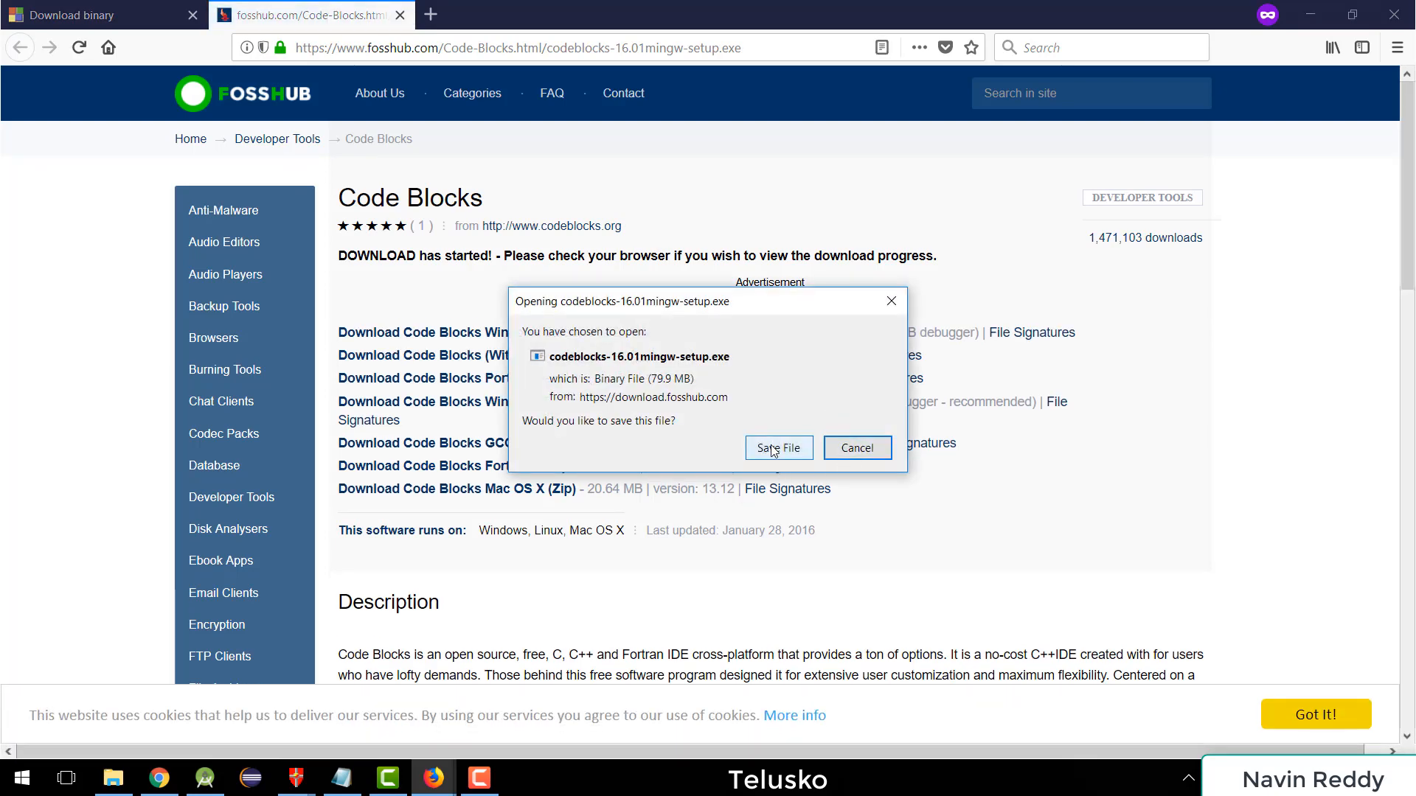
Step: Save codeblocks-16.01mingw-setup.exe (79.9 MB) from FossHub's download dialog
{"action": "left_click", "coordinate": [777, 447]}
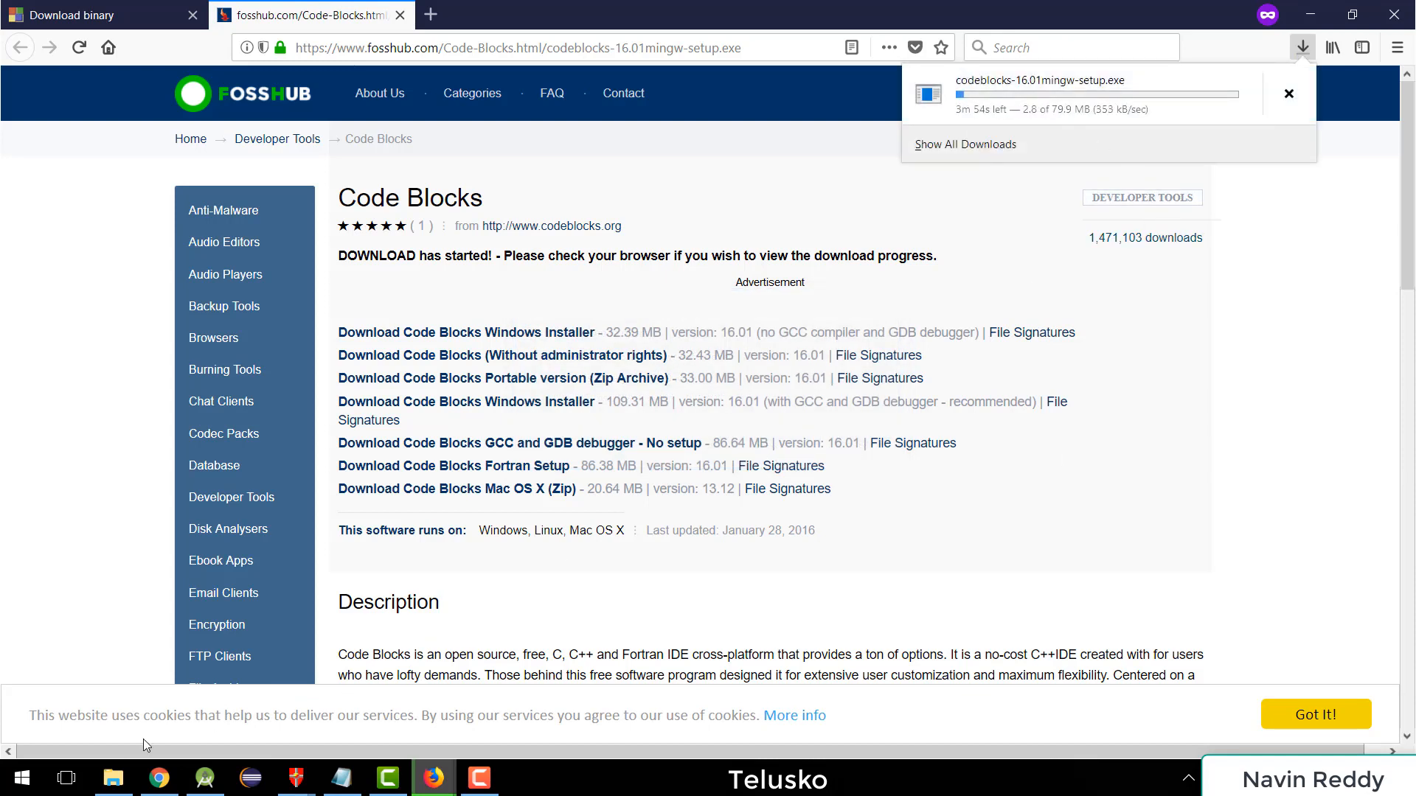
Step: Launch codeblocks-16.01mingw-setup.exe from the Downloads\Tools folder in File Explorer
{"action": "left_click", "coordinate": [113, 779]}
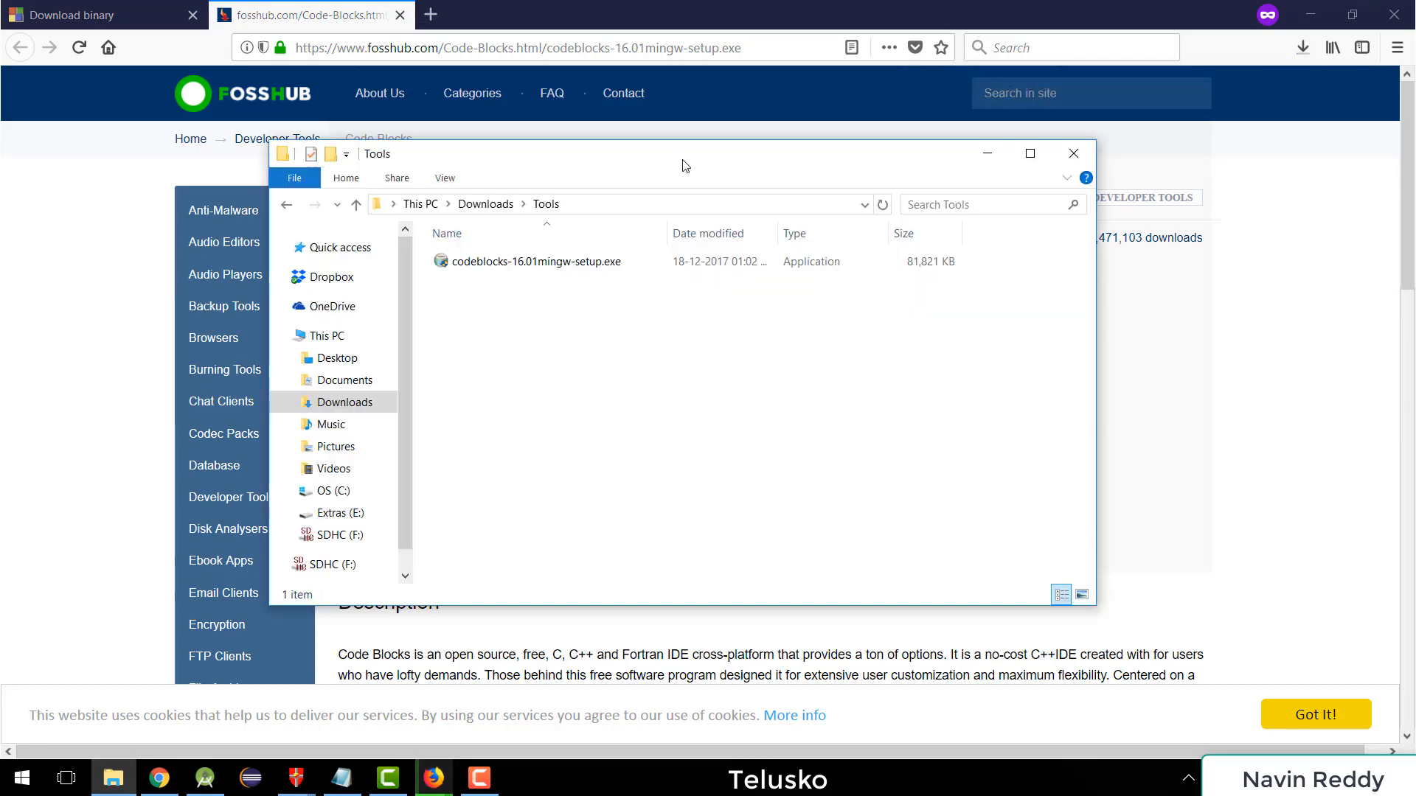
{"action": "mouse_move", "coordinate": [570, 306]}
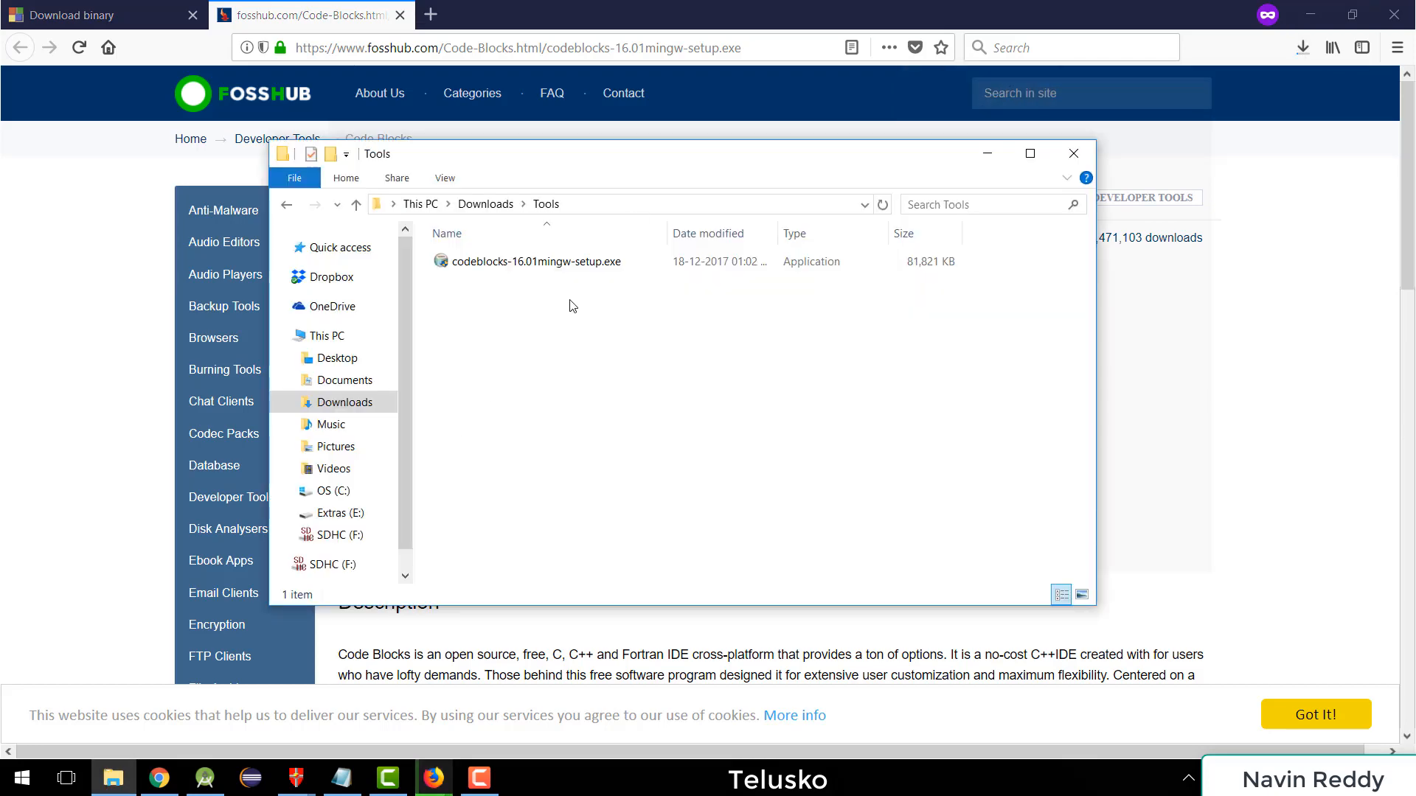
{"action": "left_click", "coordinate": [532, 261]}
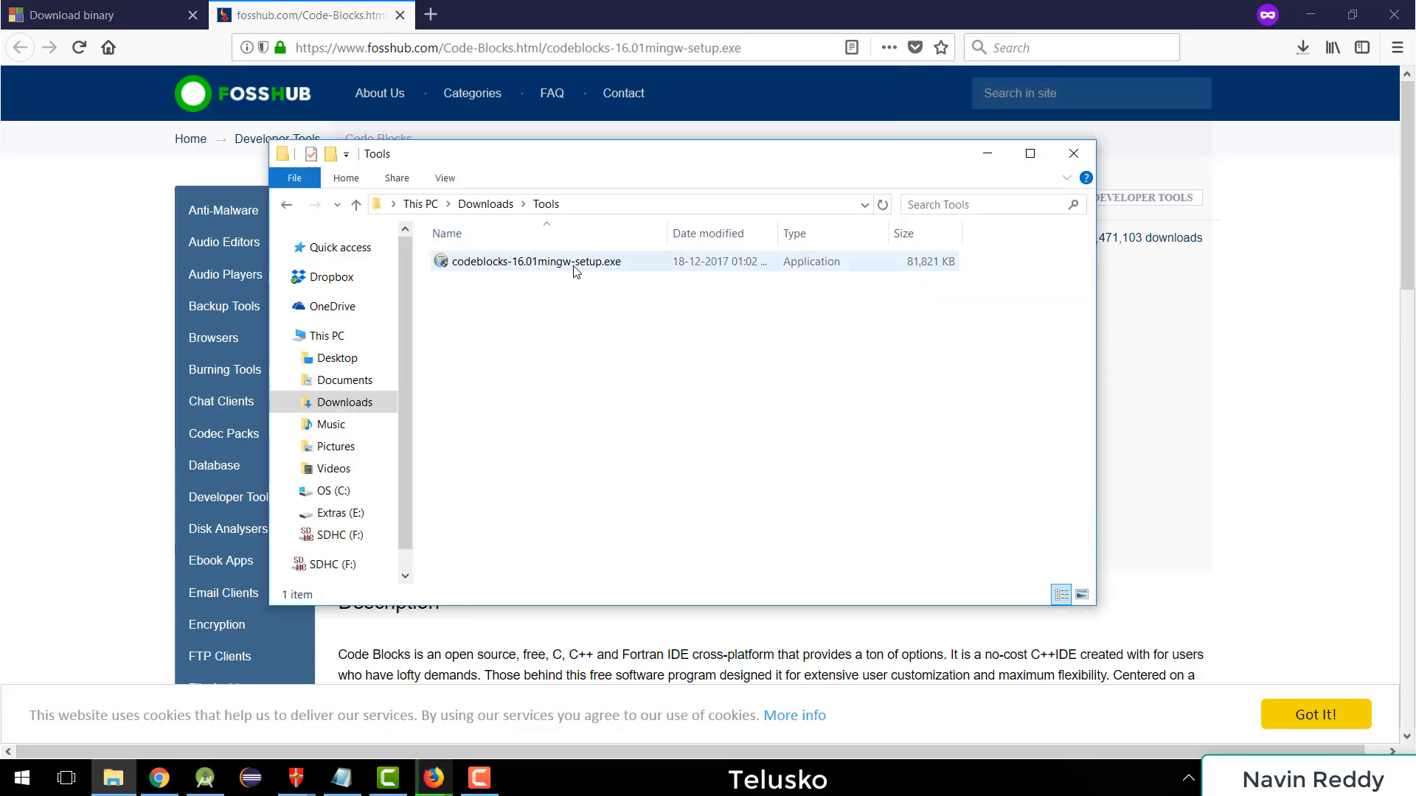
{"action": "left_click", "coordinate": [535, 261]}
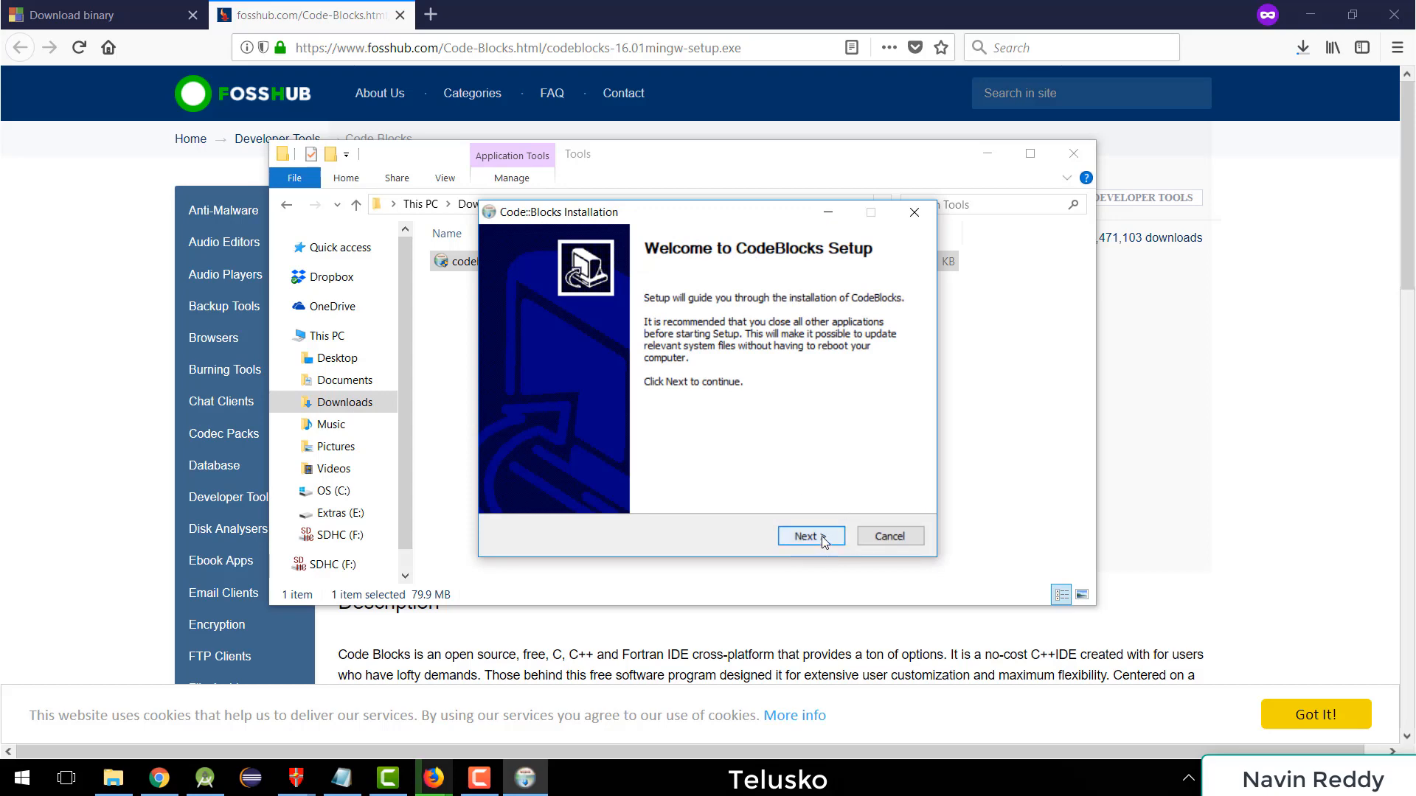
Step: Install Code::Blocks 16.01 to the default folder, launching it when setup finishes
{"action": "left_click", "coordinate": [809, 535]}
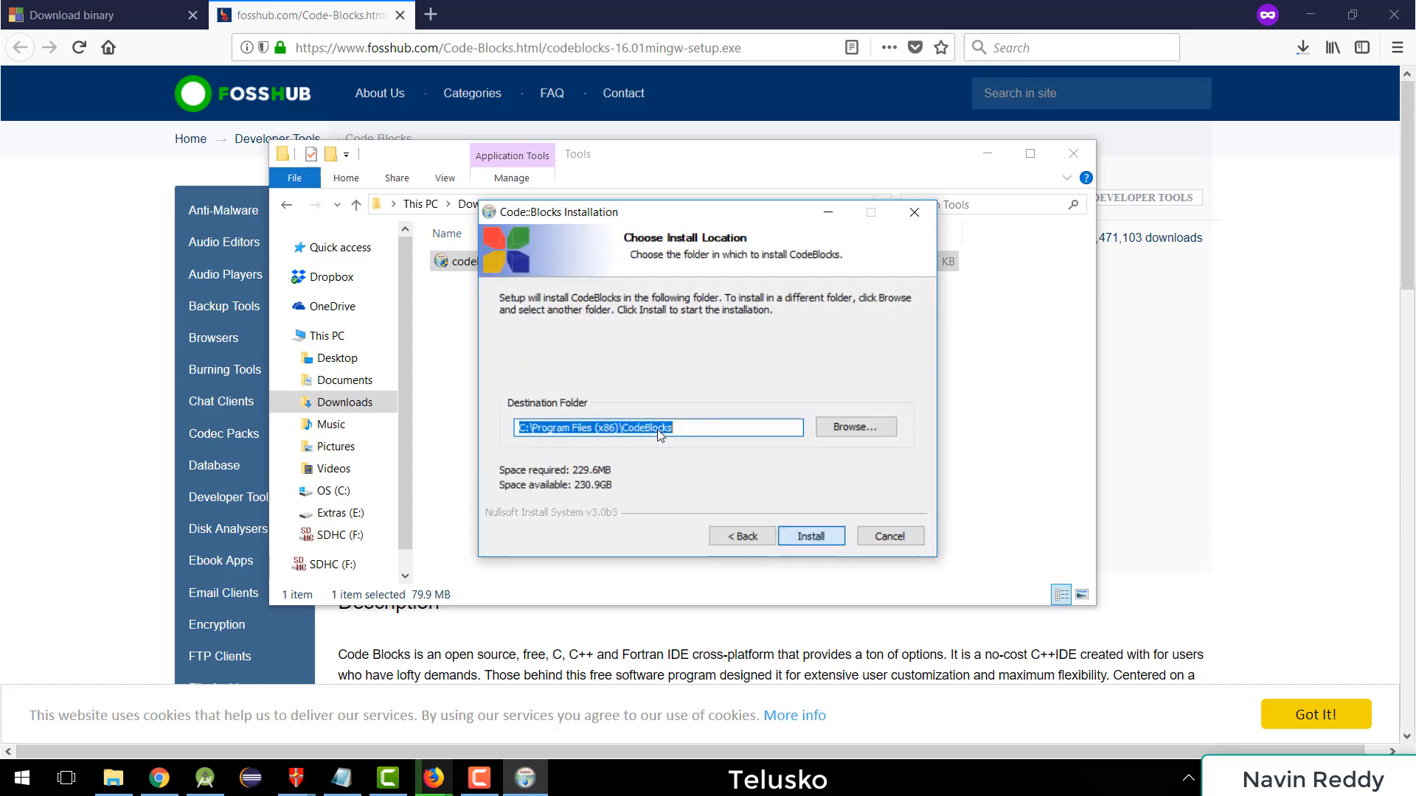
{"action": "left_click", "coordinate": [809, 536]}
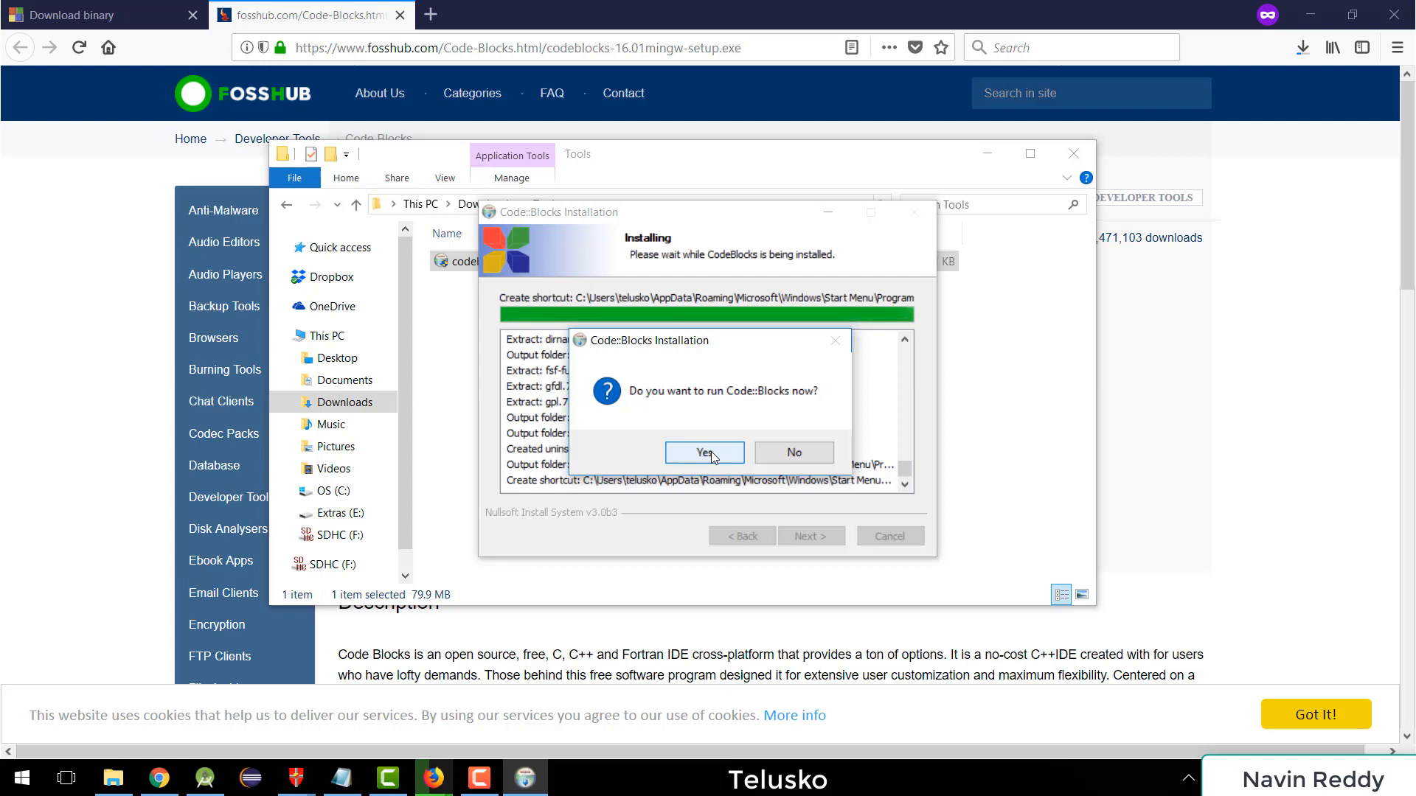
{"action": "left_click", "coordinate": [704, 452]}
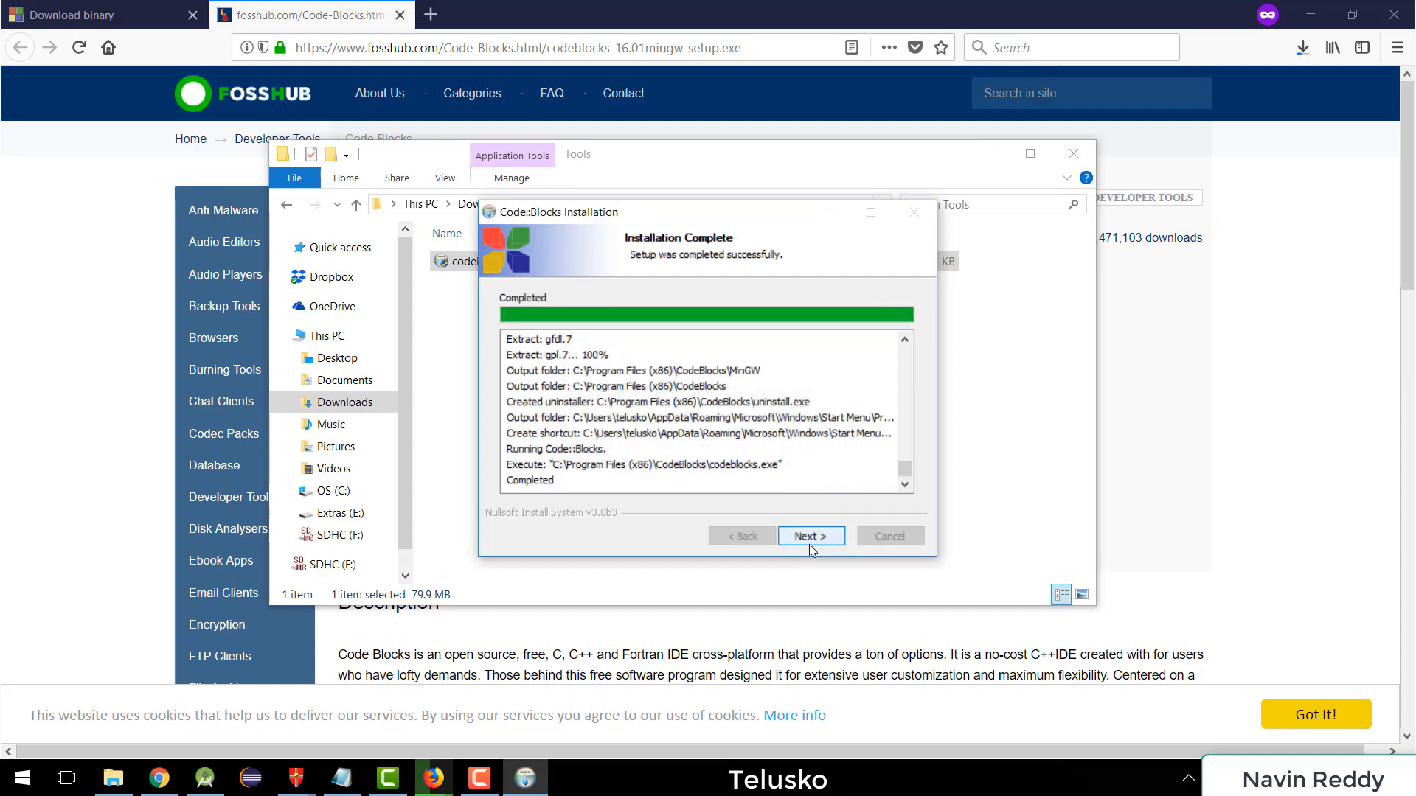
{"action": "left_click", "coordinate": [809, 535]}
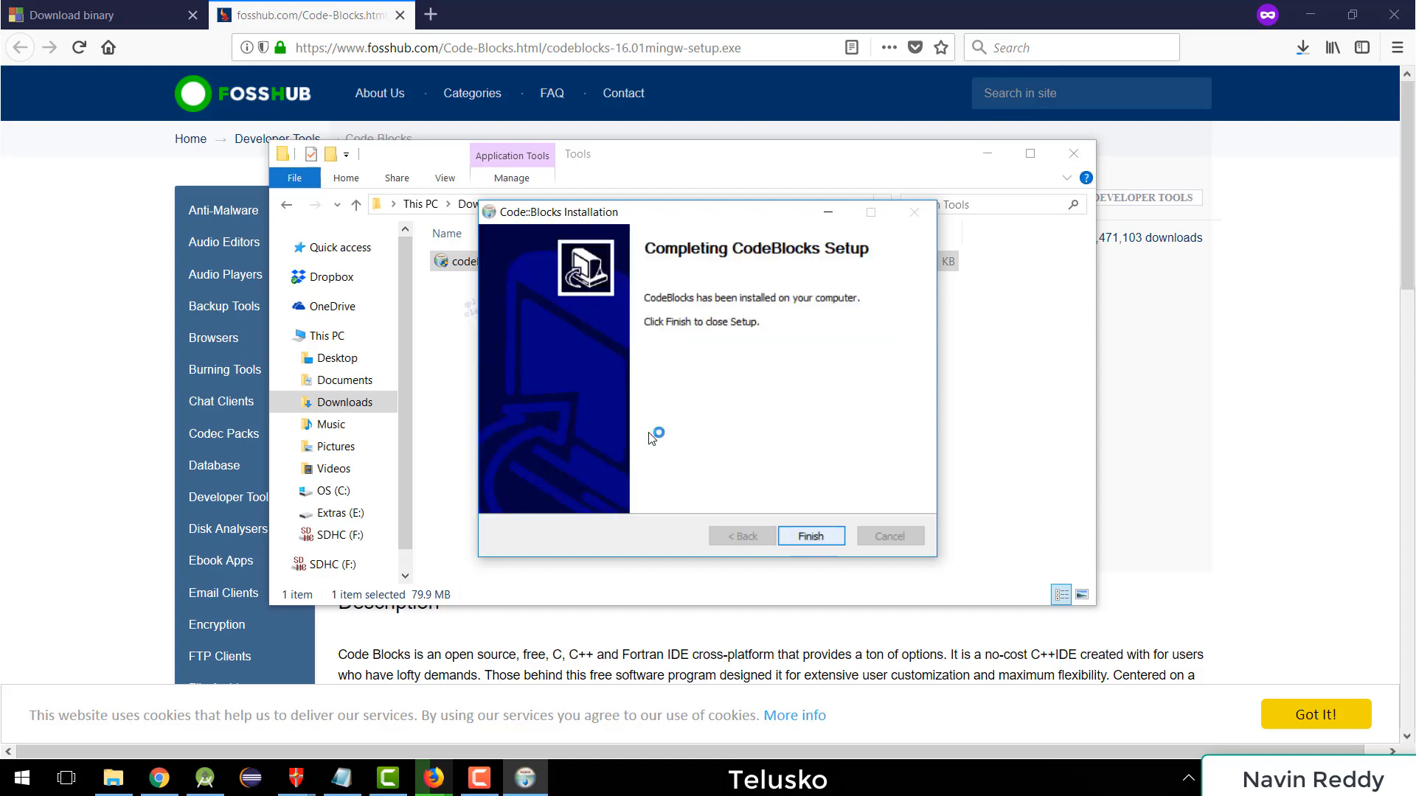
{"action": "left_click", "coordinate": [810, 535]}
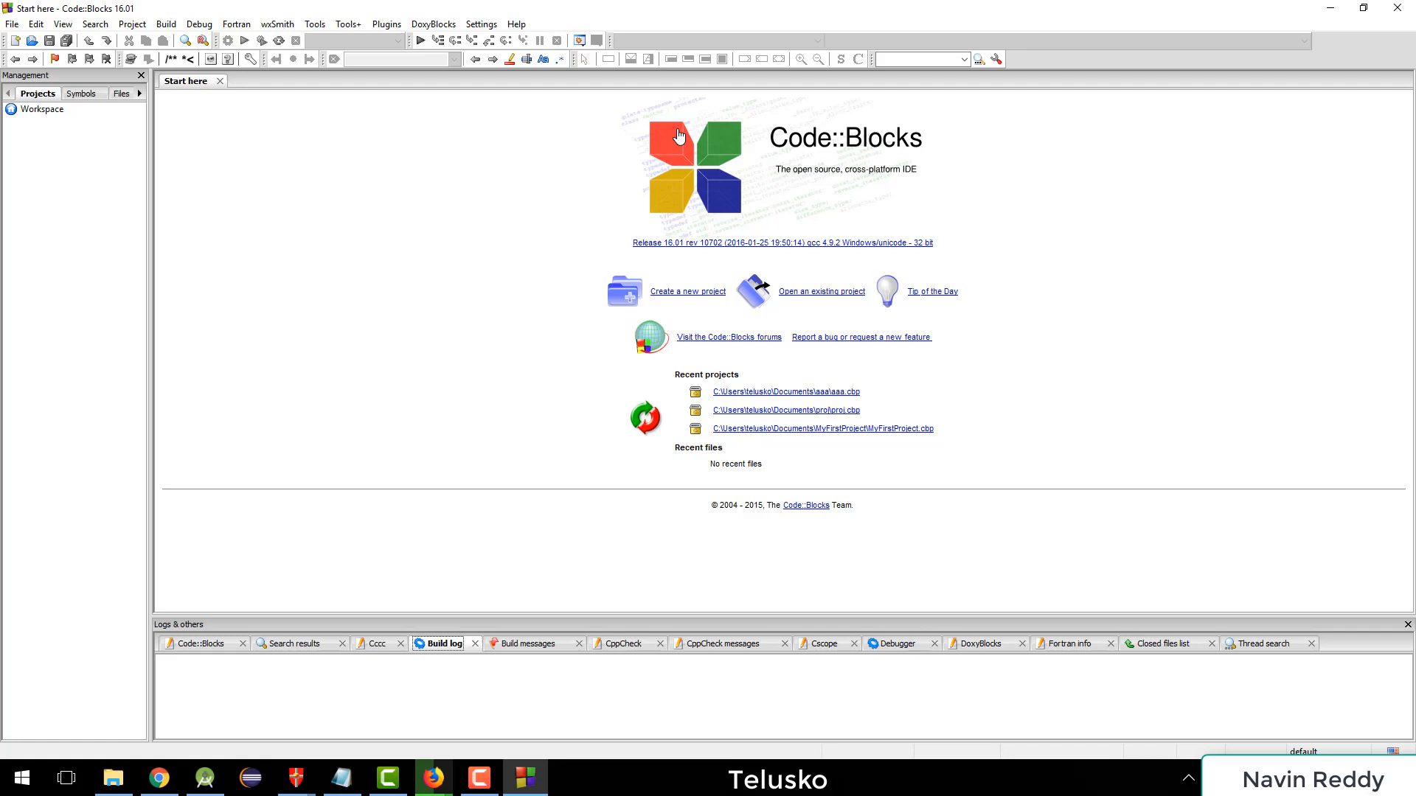
{"action": "mouse_move", "coordinate": [121, 124]}
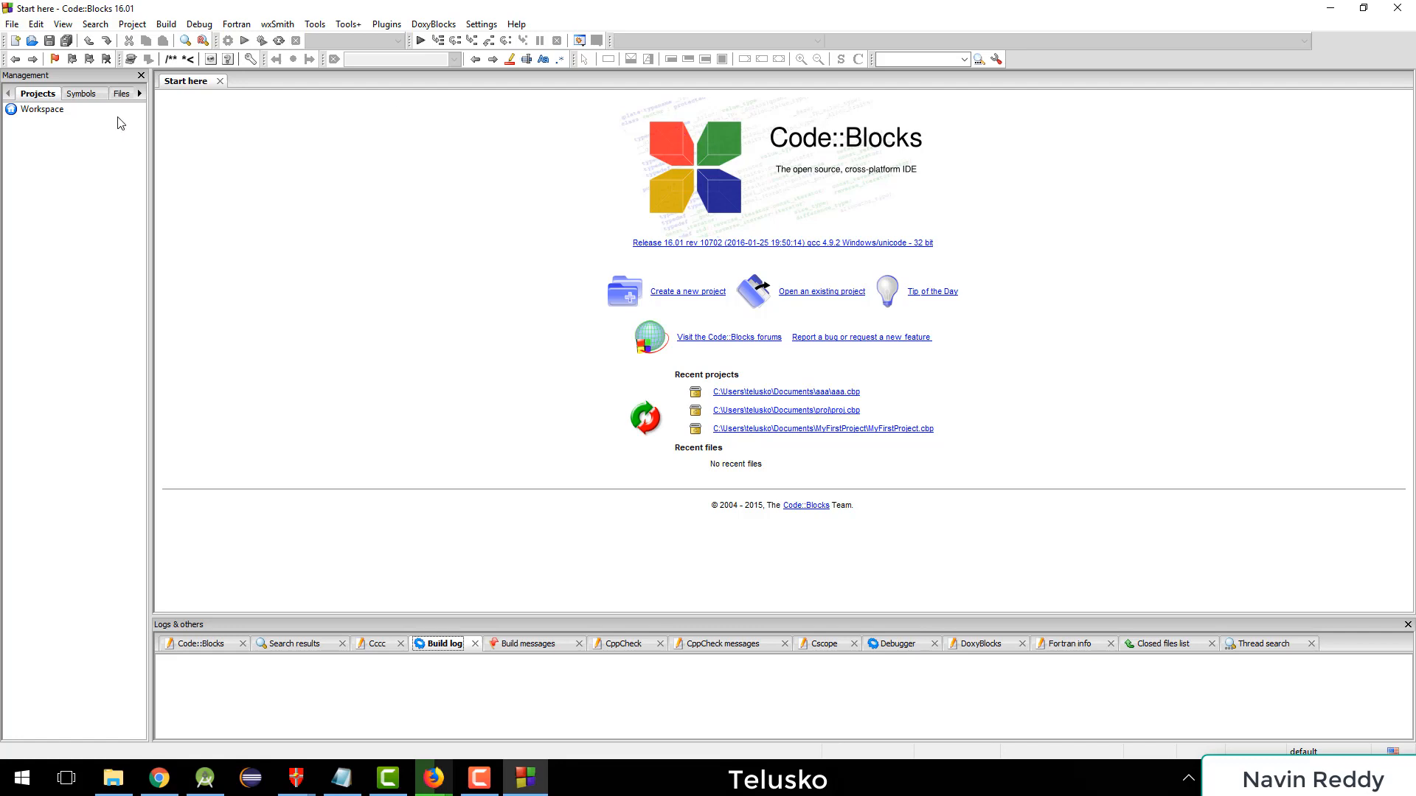
{"action": "mouse_move", "coordinate": [68, 262]}
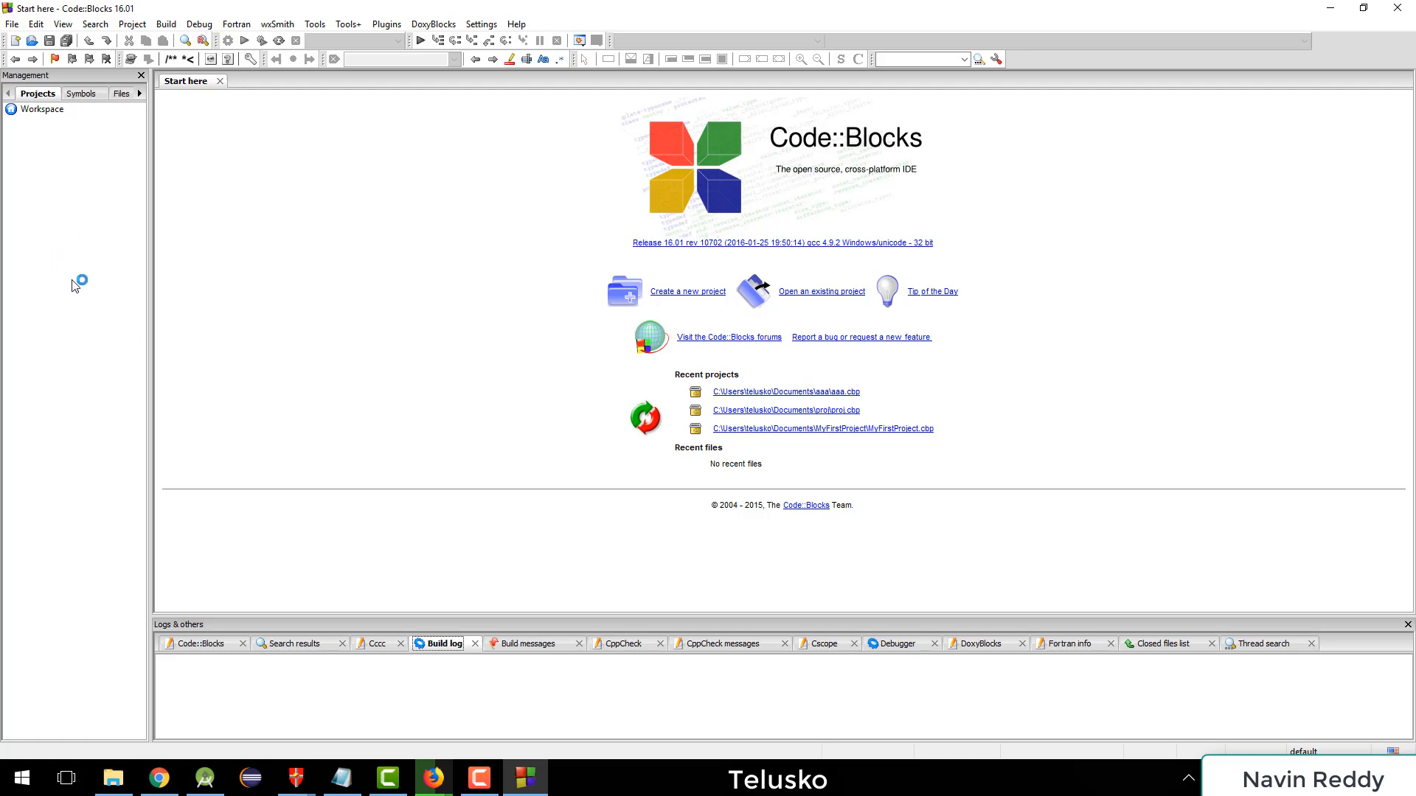
{"action": "mouse_move", "coordinate": [579, 290]}
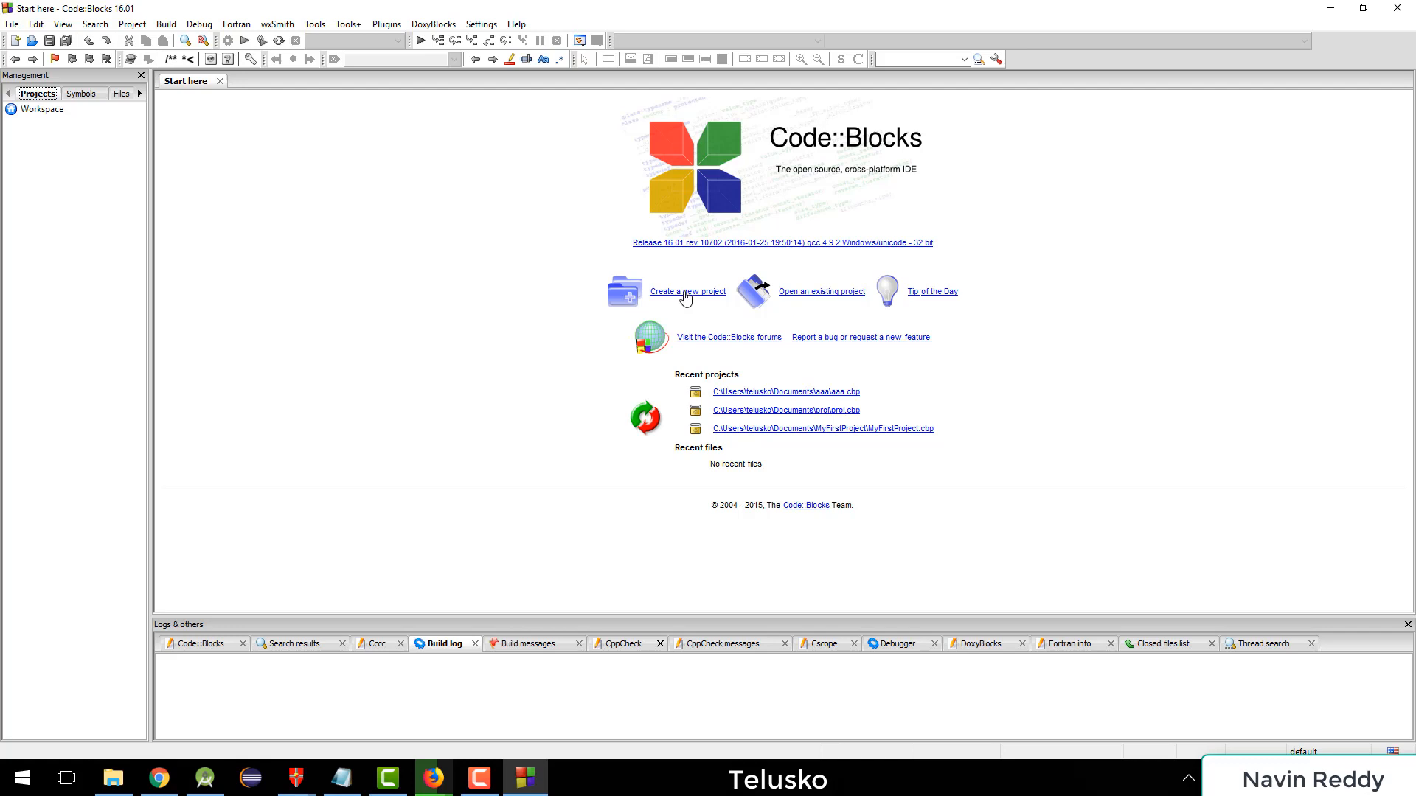
{"action": "mouse_move", "coordinate": [704, 301]}
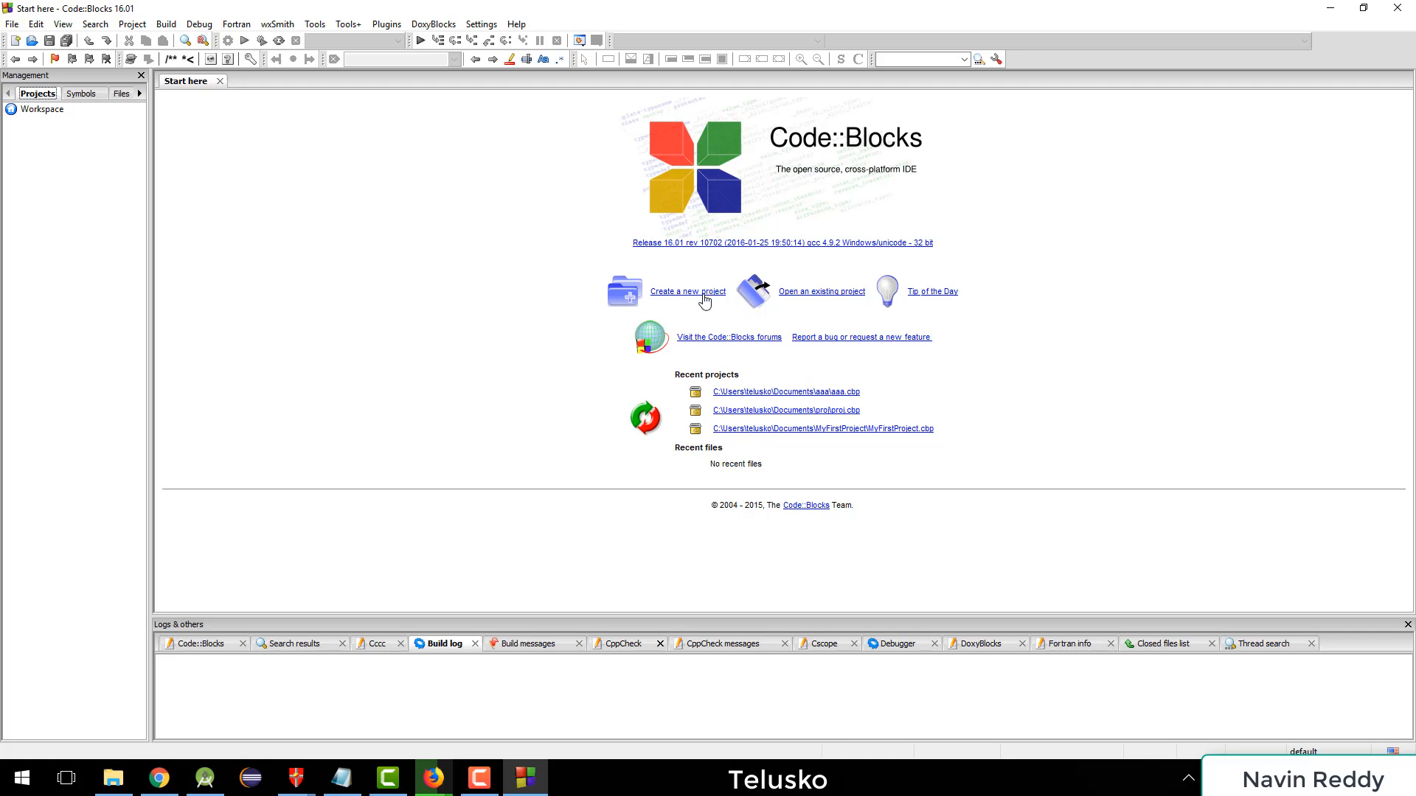
{"action": "mouse_move", "coordinate": [581, 246]}
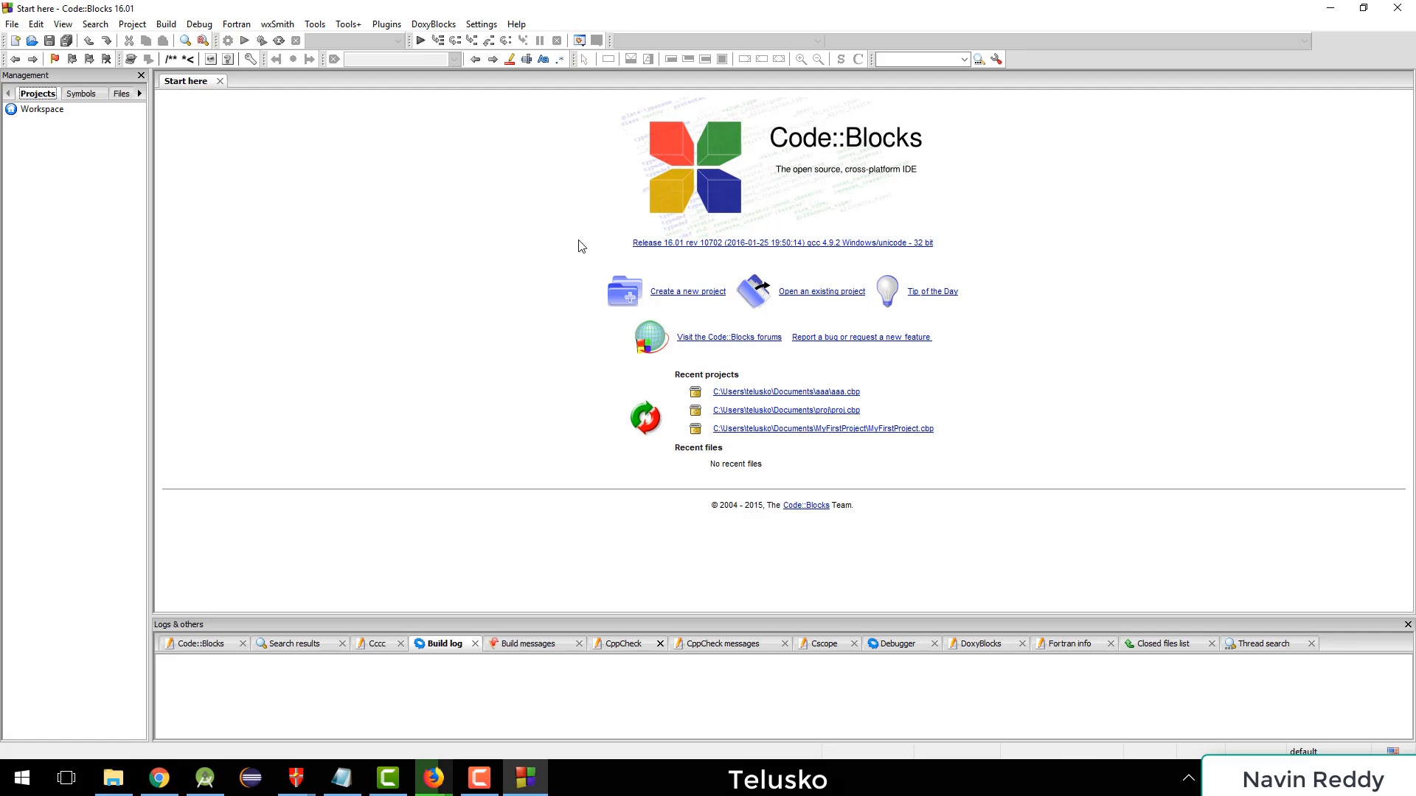
{"action": "mouse_move", "coordinate": [697, 313]}
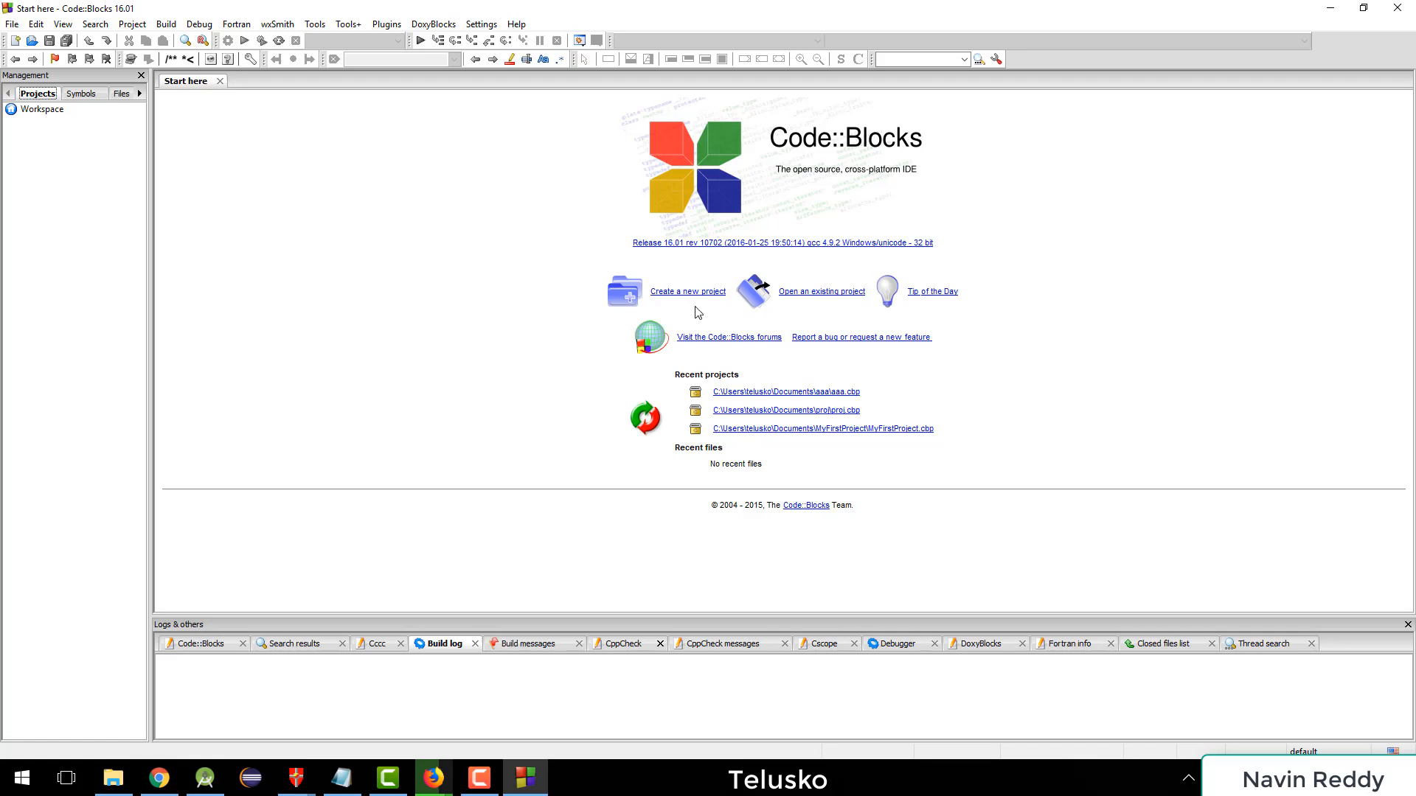
Step: Start a new project and pick the Console application template
{"action": "left_click", "coordinate": [688, 290]}
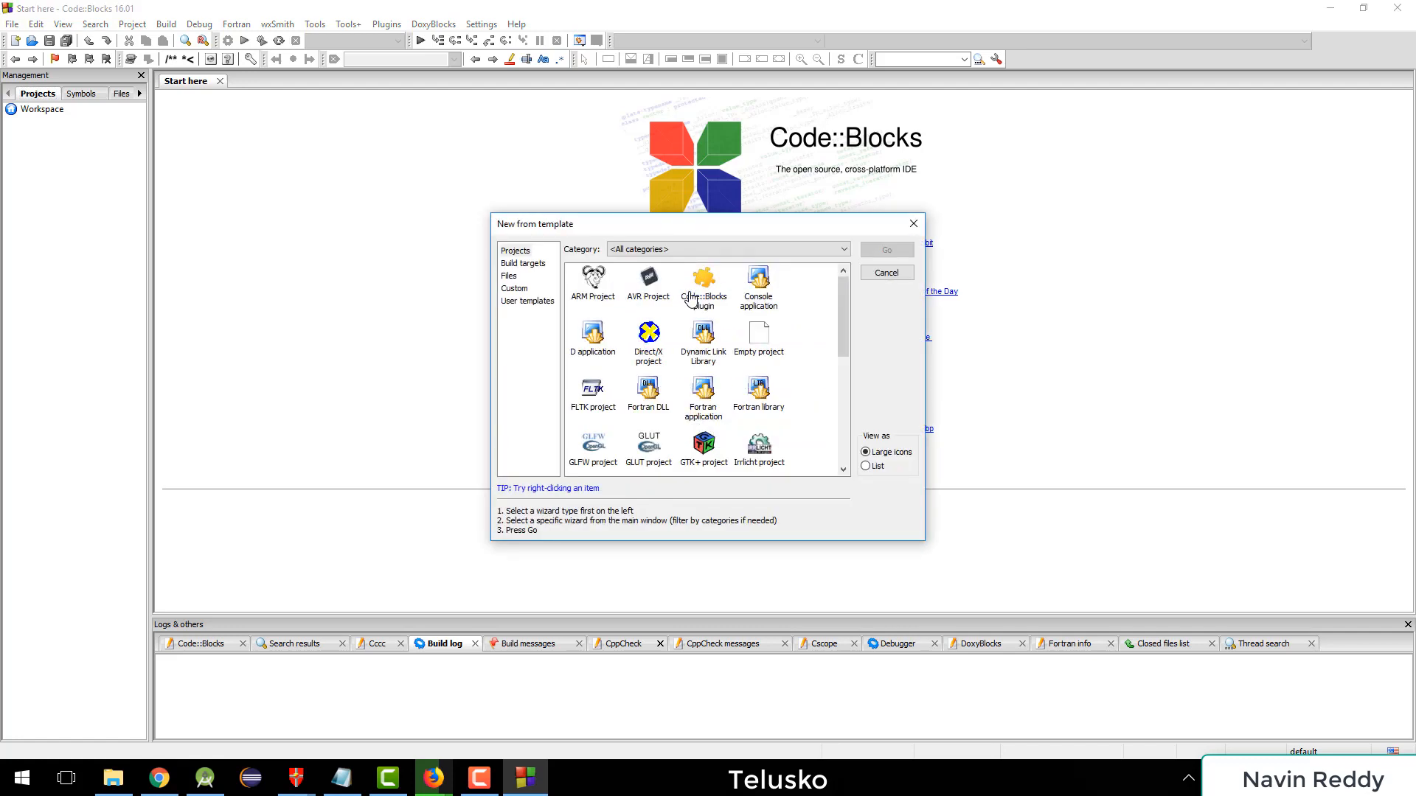
{"action": "mouse_move", "coordinate": [800, 425]}
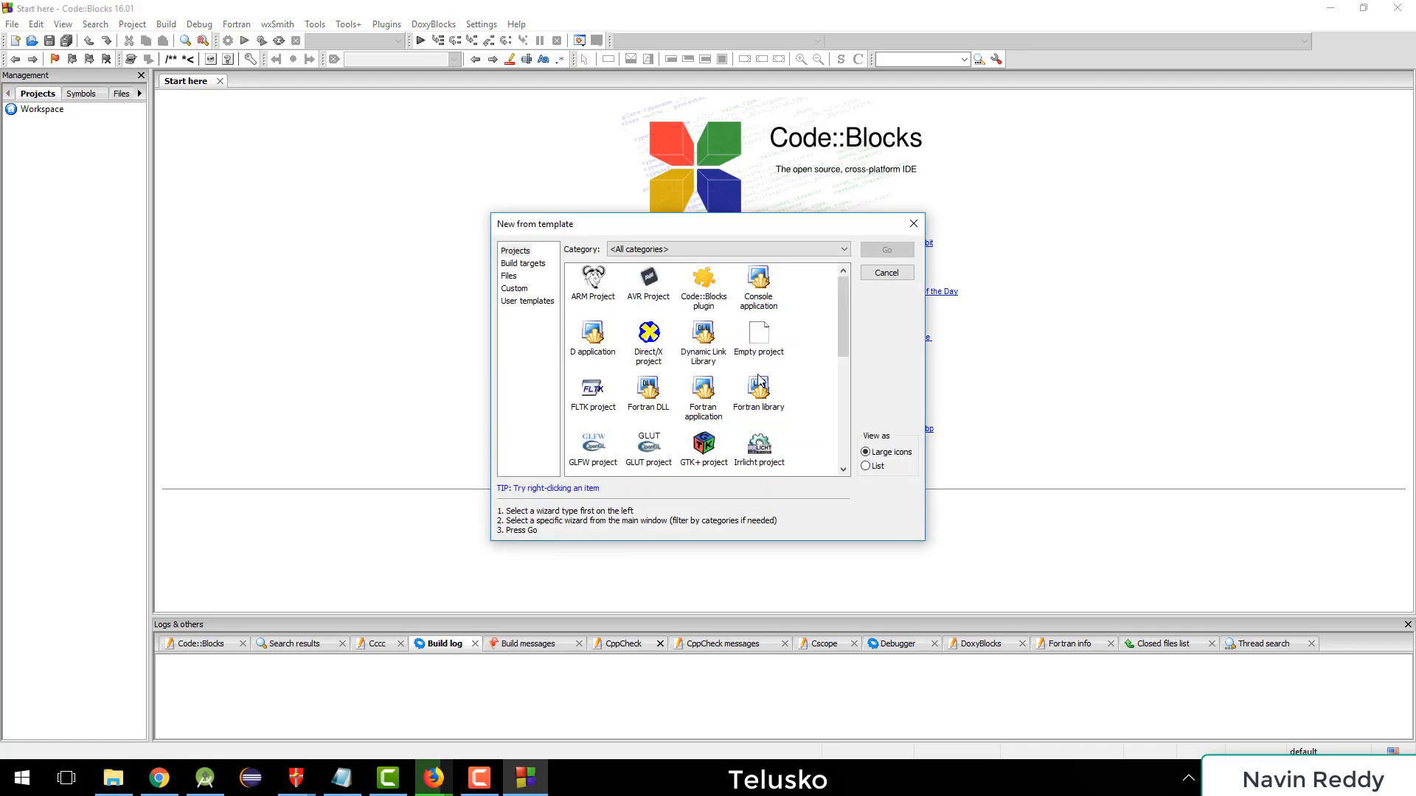
{"action": "left_click", "coordinate": [757, 286]}
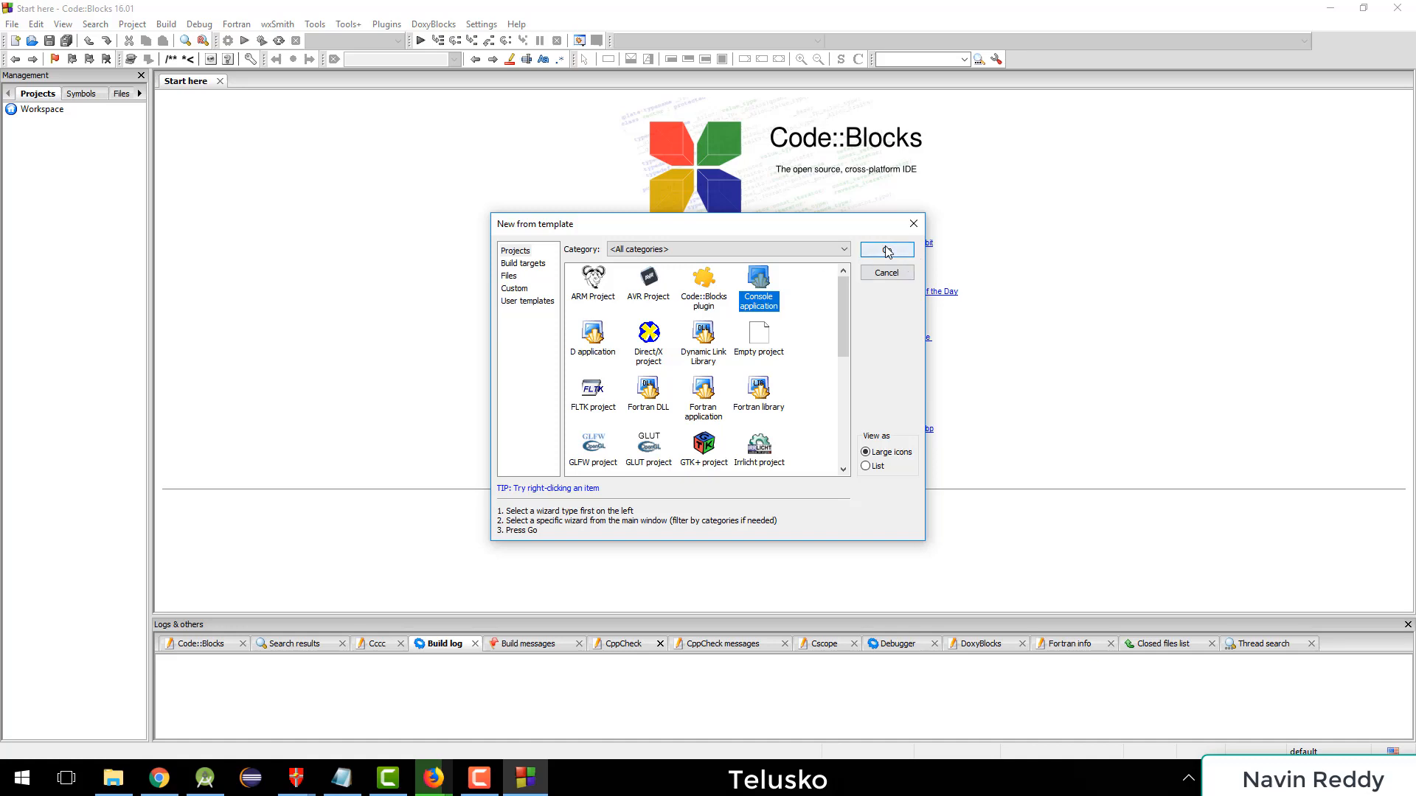
Step: Choose C as the language and title the console project Demo
{"action": "left_click", "coordinate": [886, 250]}
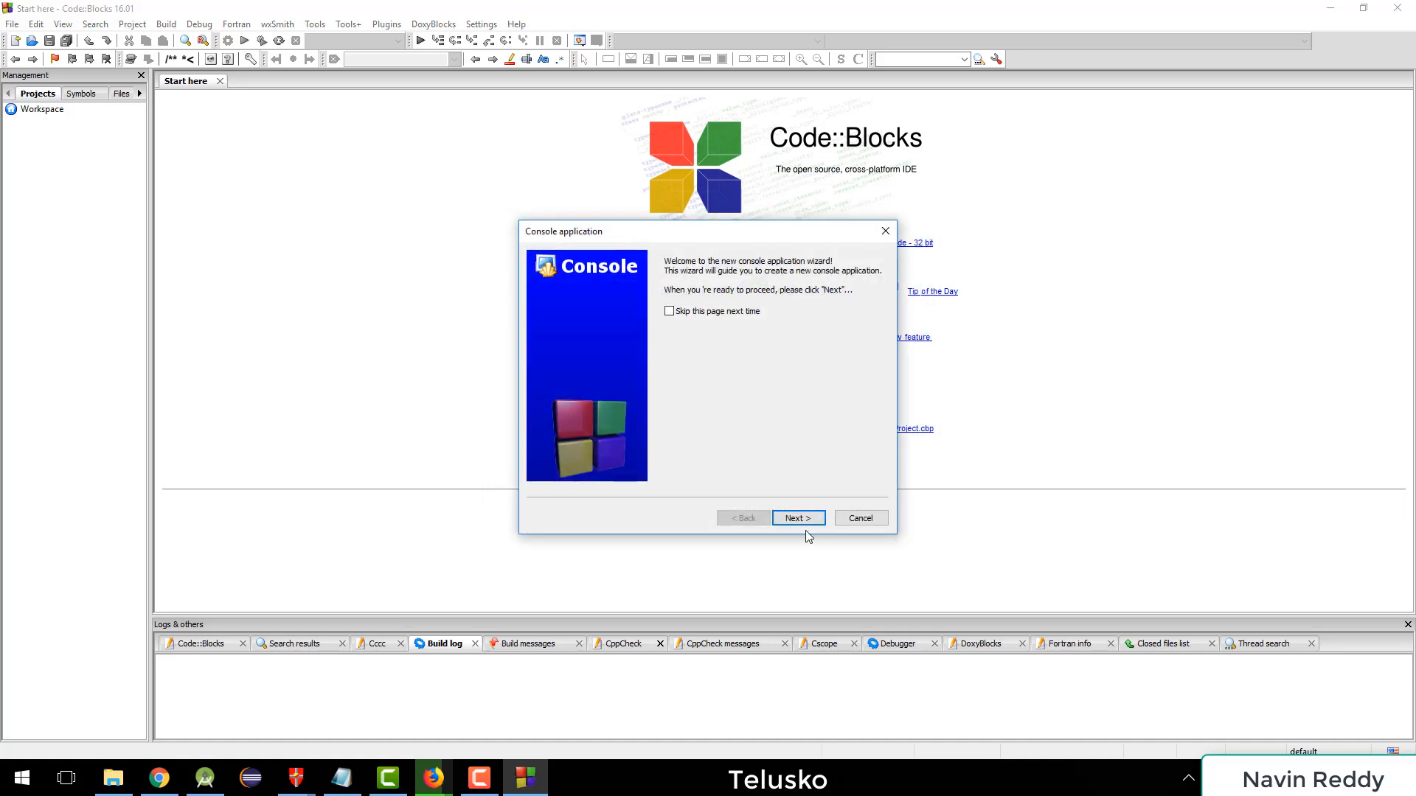
{"action": "left_click", "coordinate": [797, 518]}
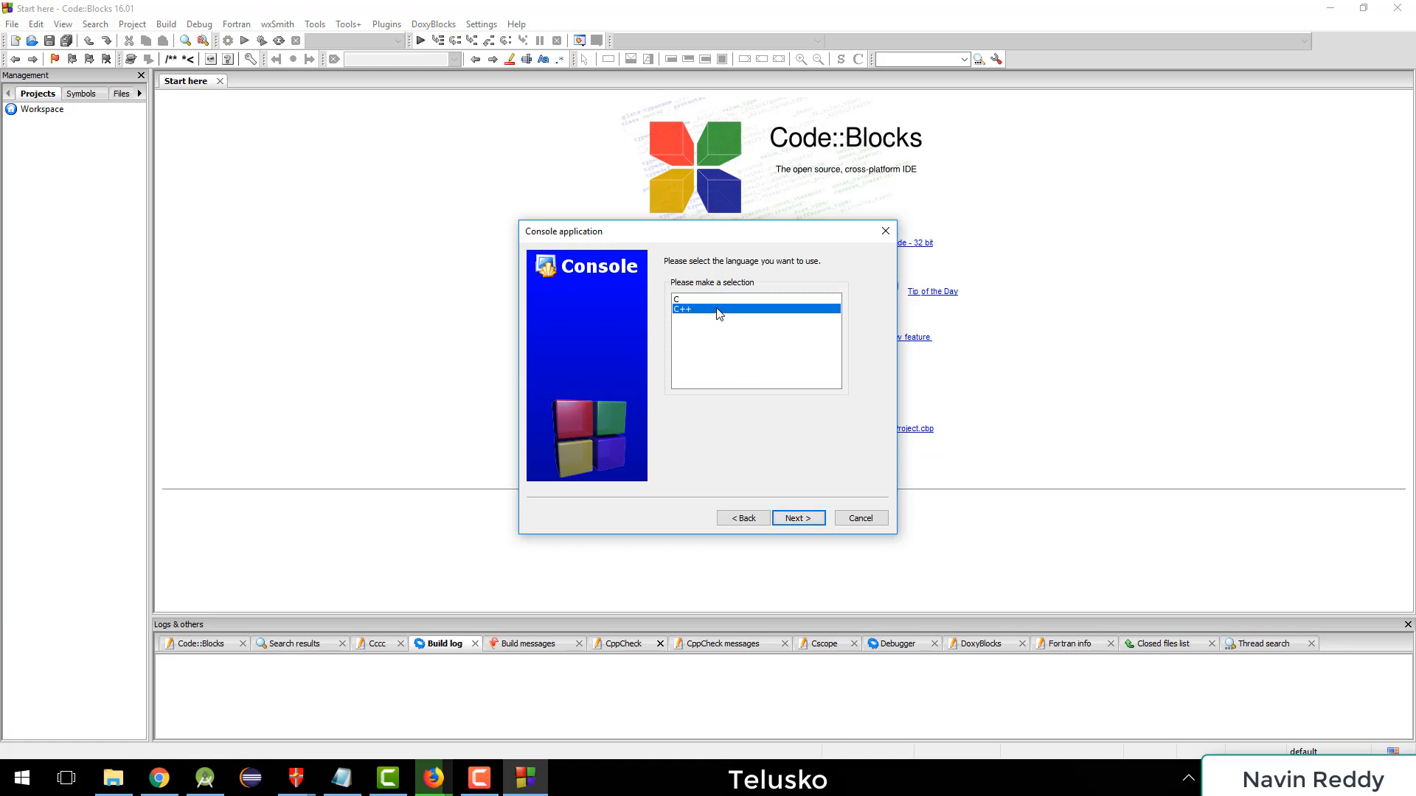
{"action": "left_click", "coordinate": [695, 299]}
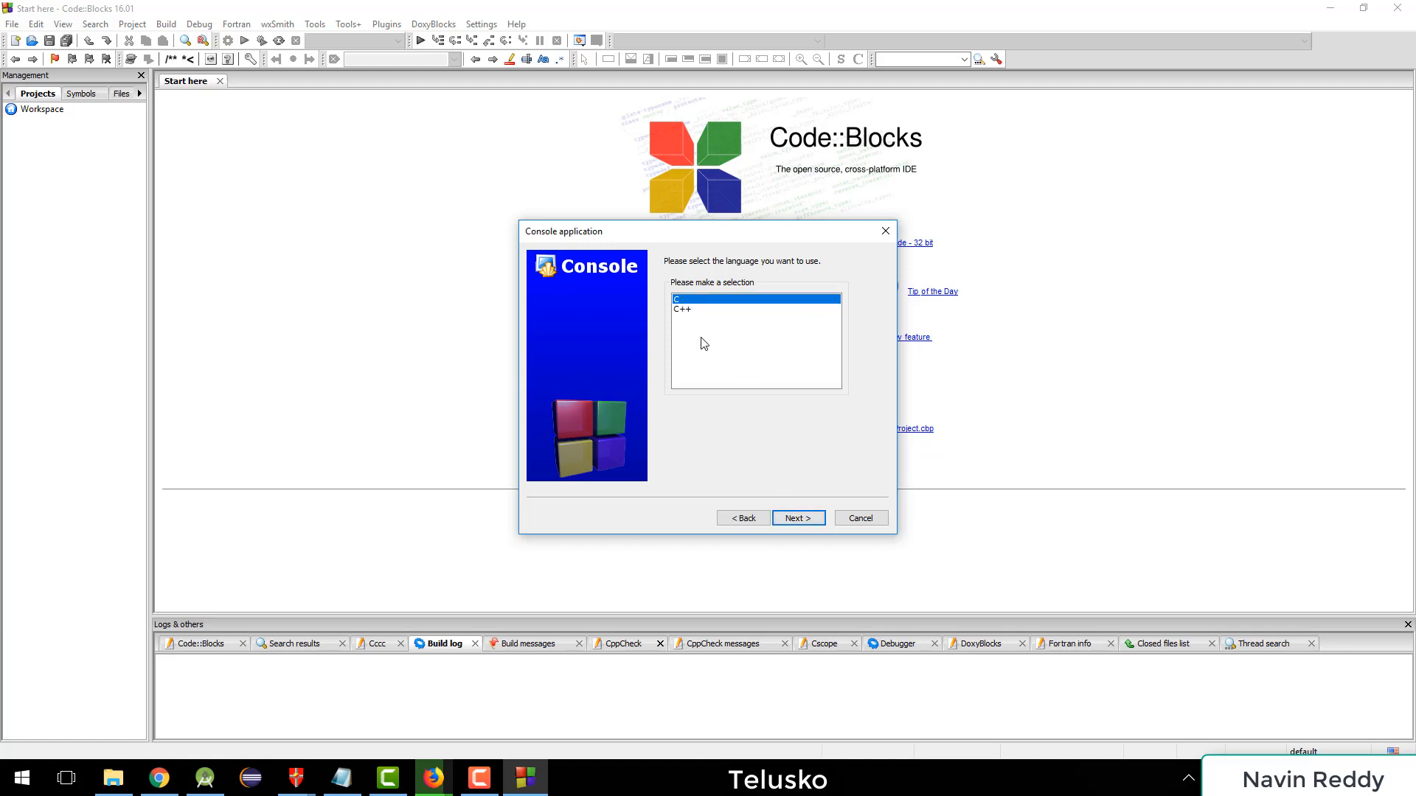
{"action": "left_click", "coordinate": [797, 518]}
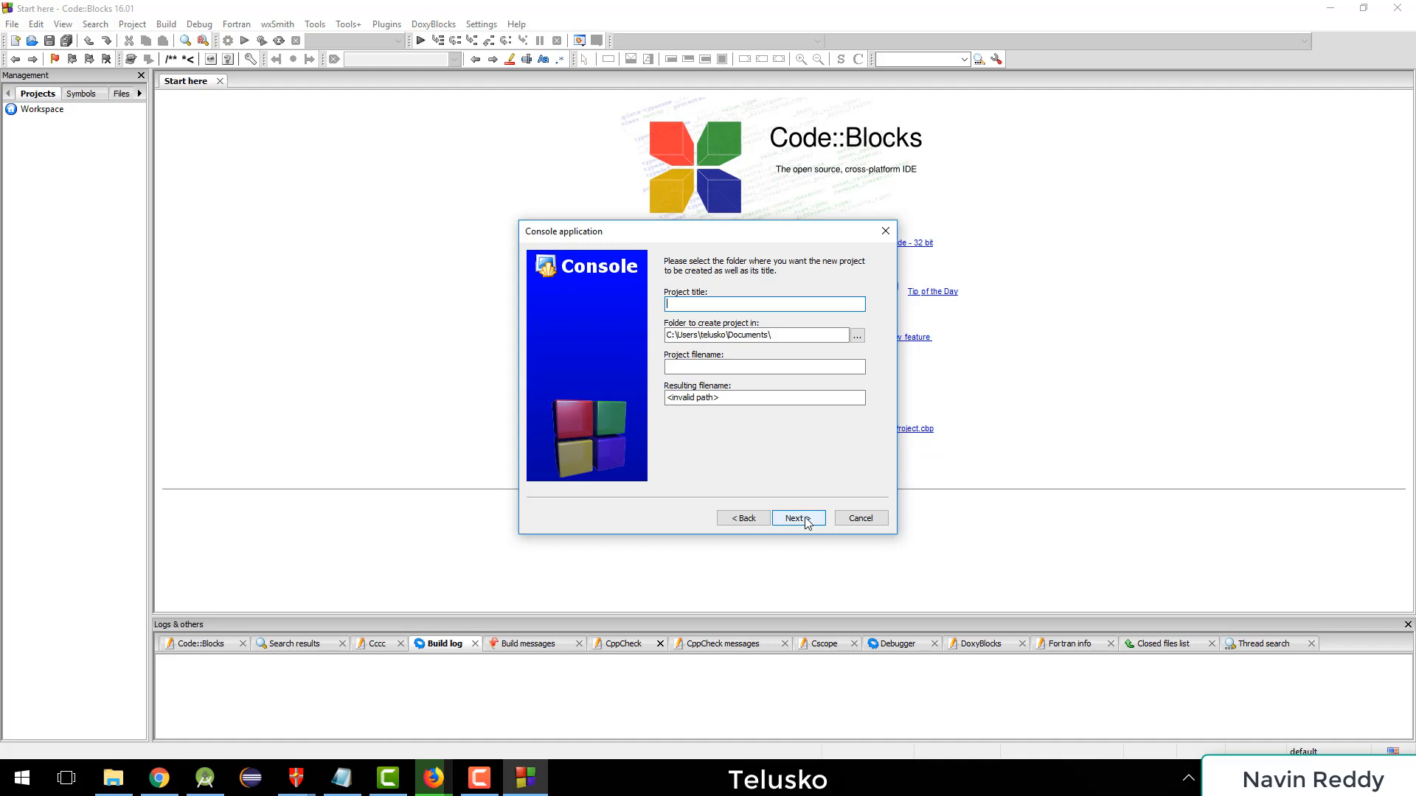
{"action": "type", "text": "Demo"}
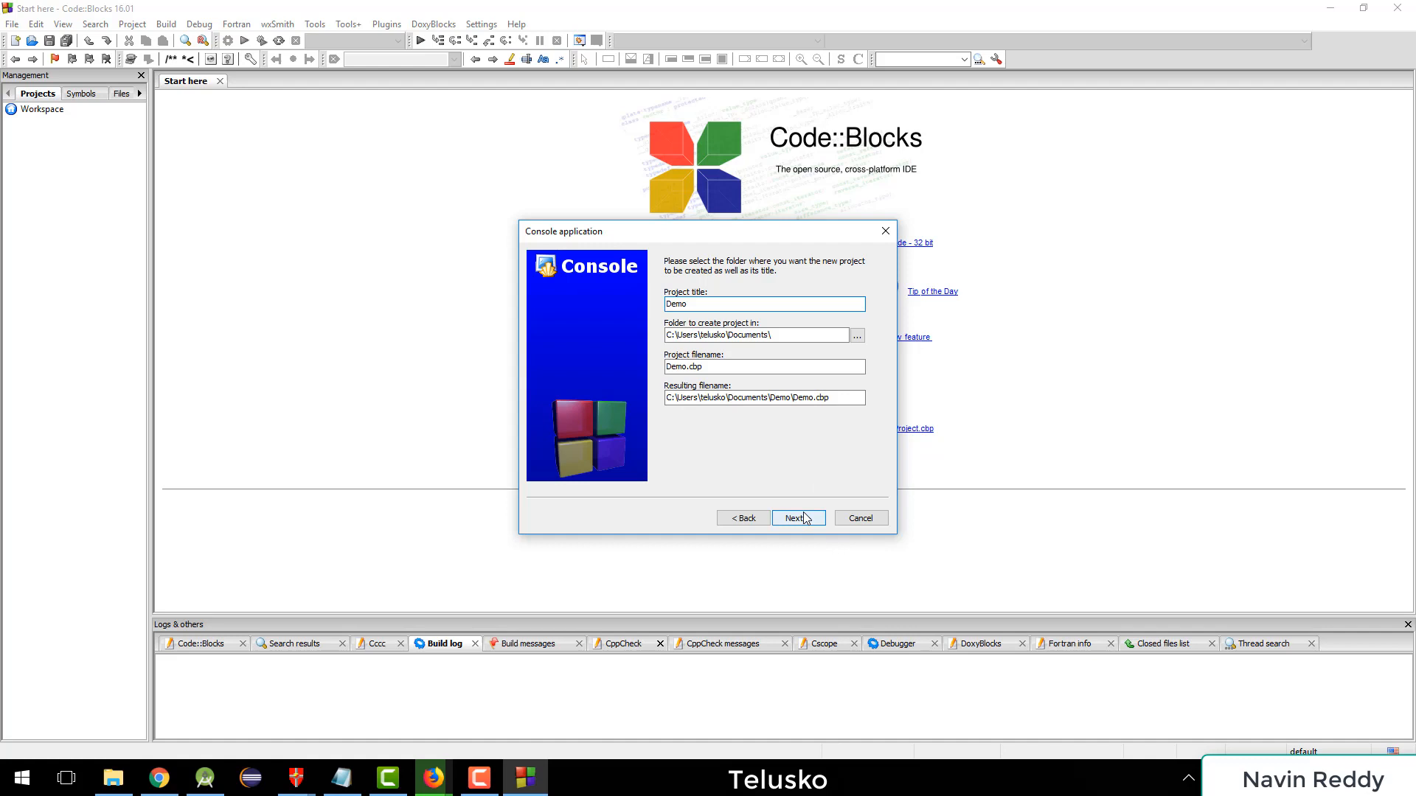
Step: Select GNU GCC Compiler and finish creating the Demo project
{"action": "left_click", "coordinate": [796, 518]}
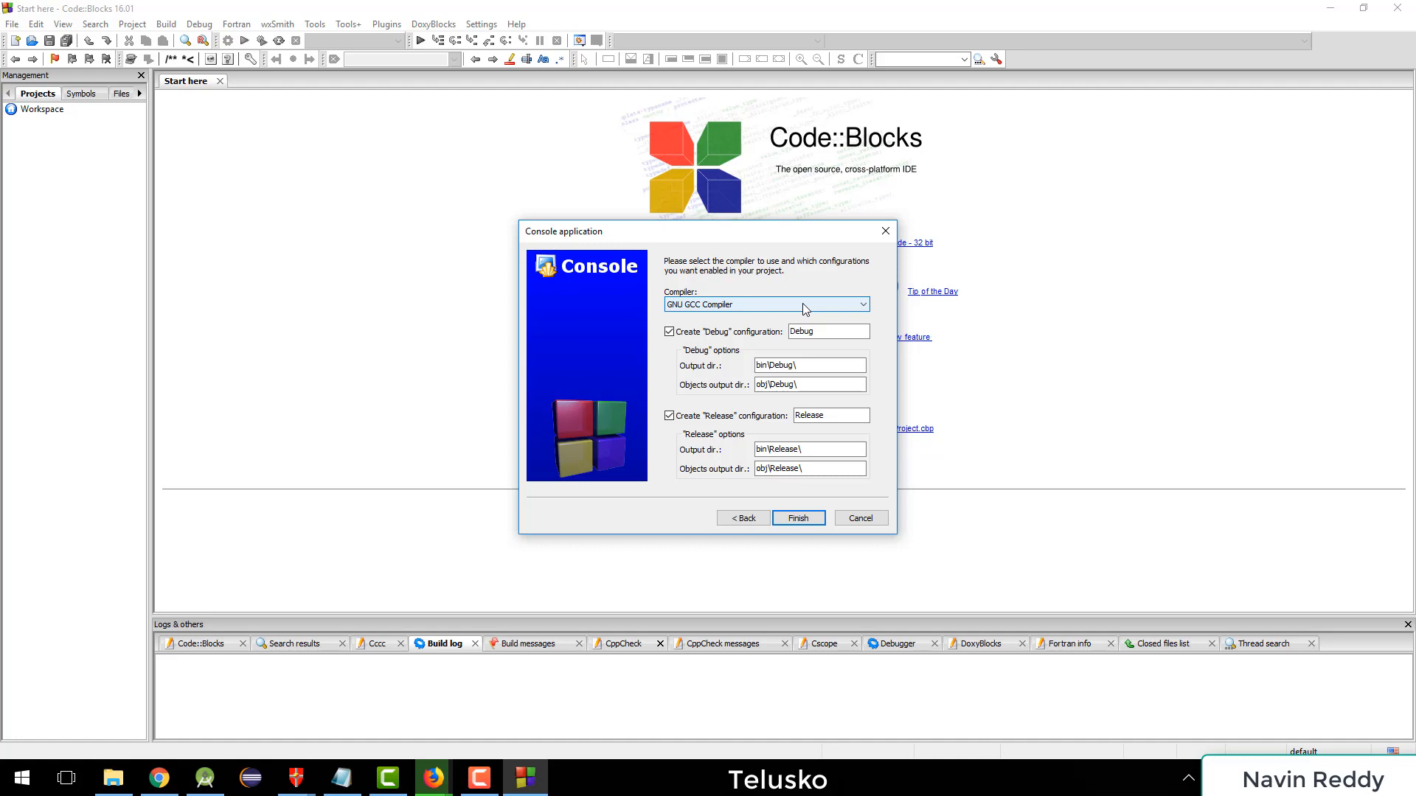
{"action": "left_click", "coordinate": [861, 305]}
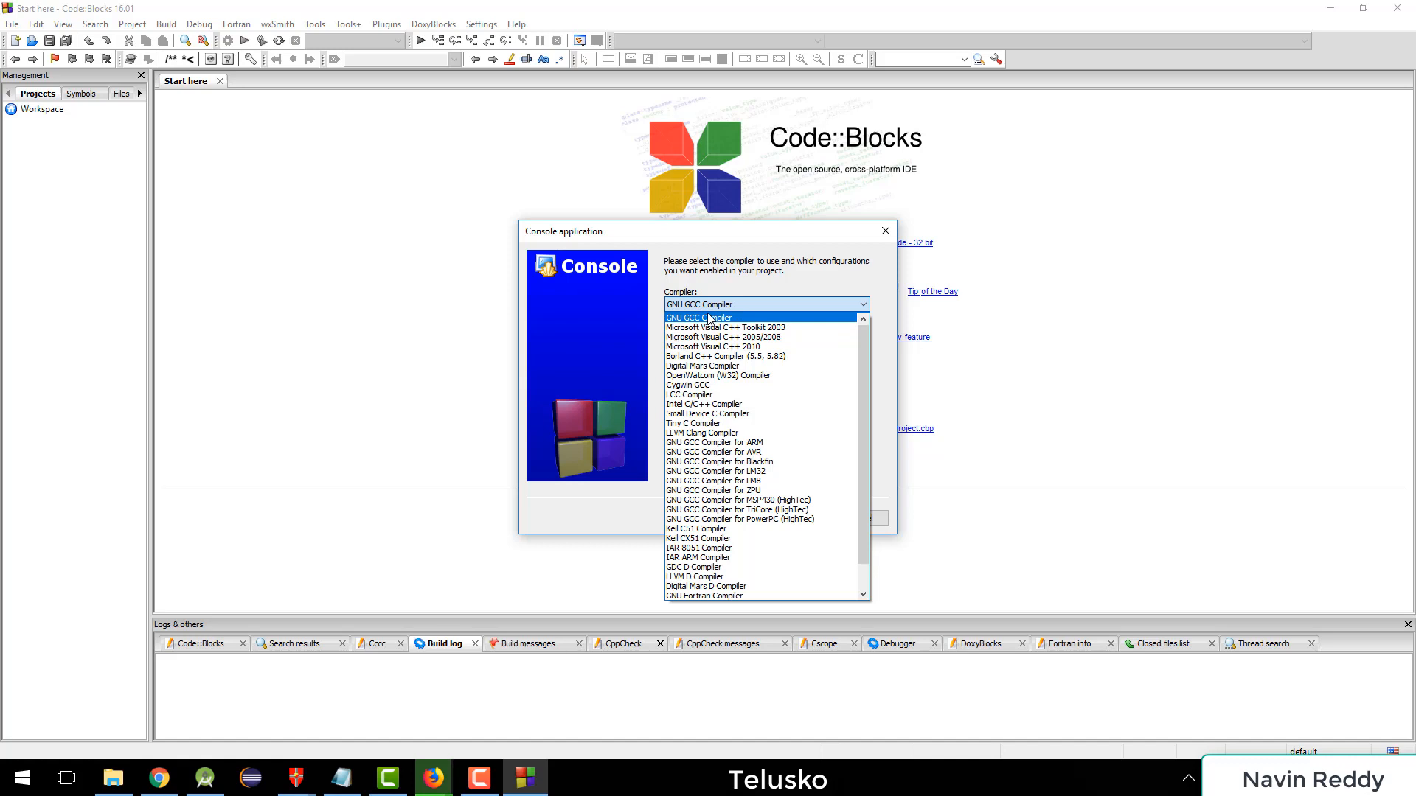
{"action": "left_click", "coordinate": [699, 317]}
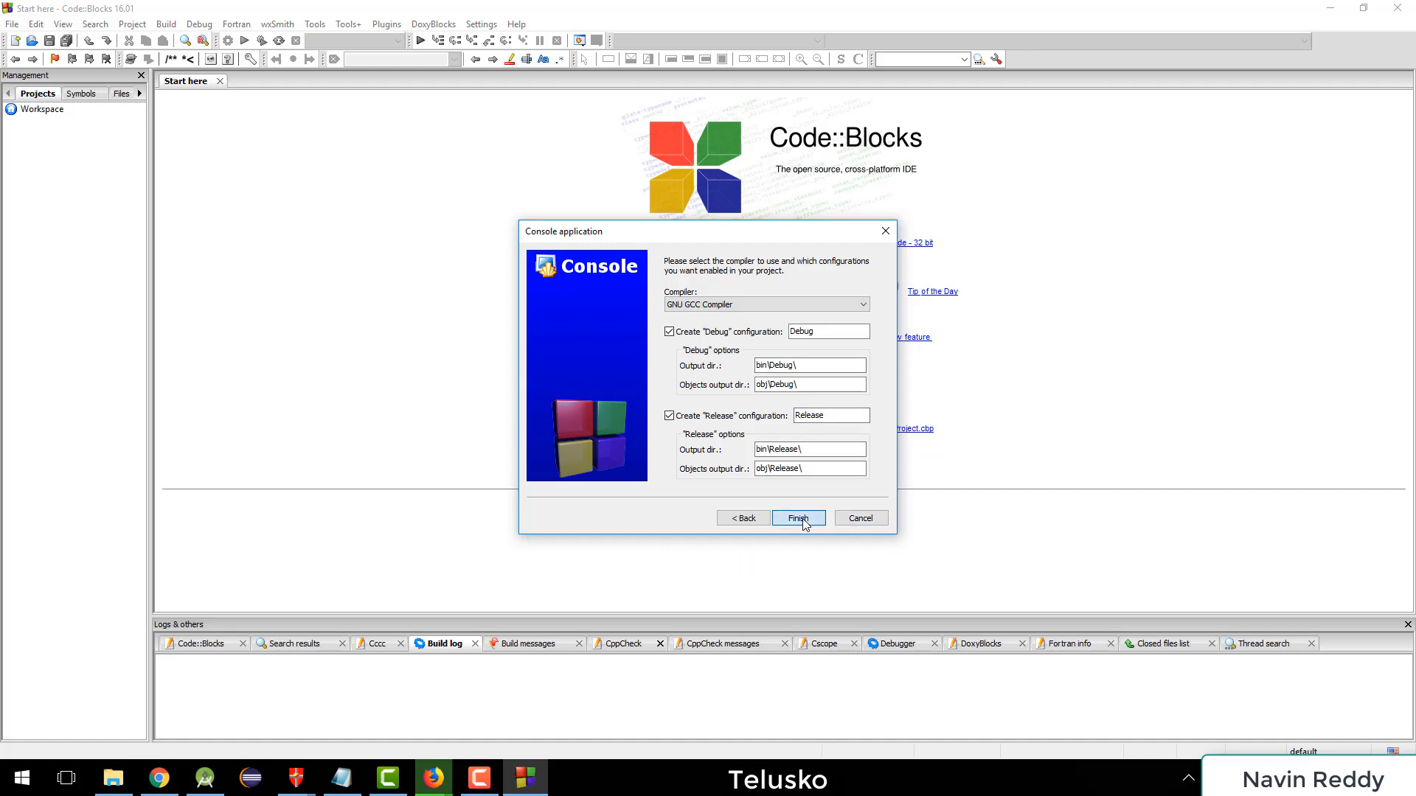
{"action": "left_click", "coordinate": [797, 517]}
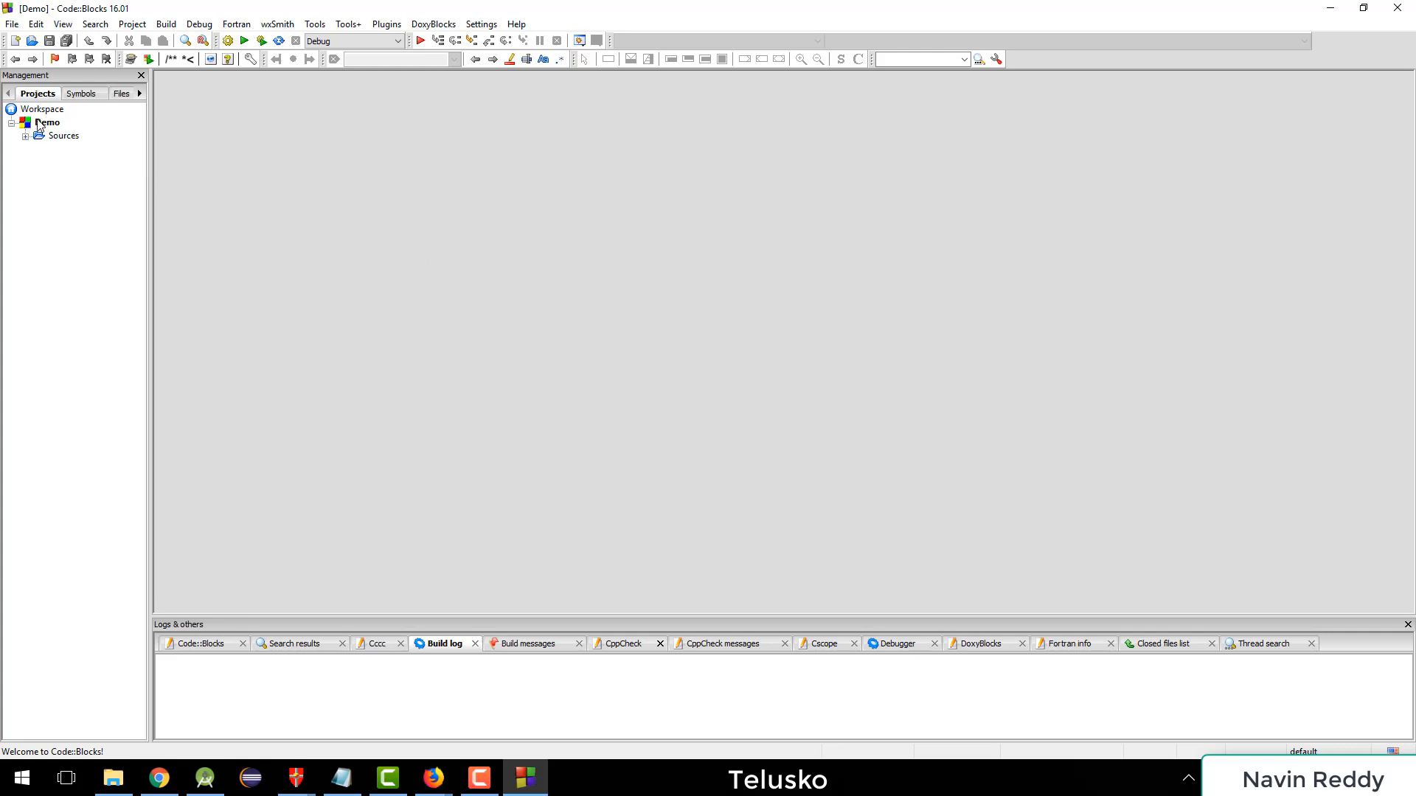
Step: Expand Sources and open main.c with its Hello world program in the editor
{"action": "left_click", "coordinate": [25, 136]}
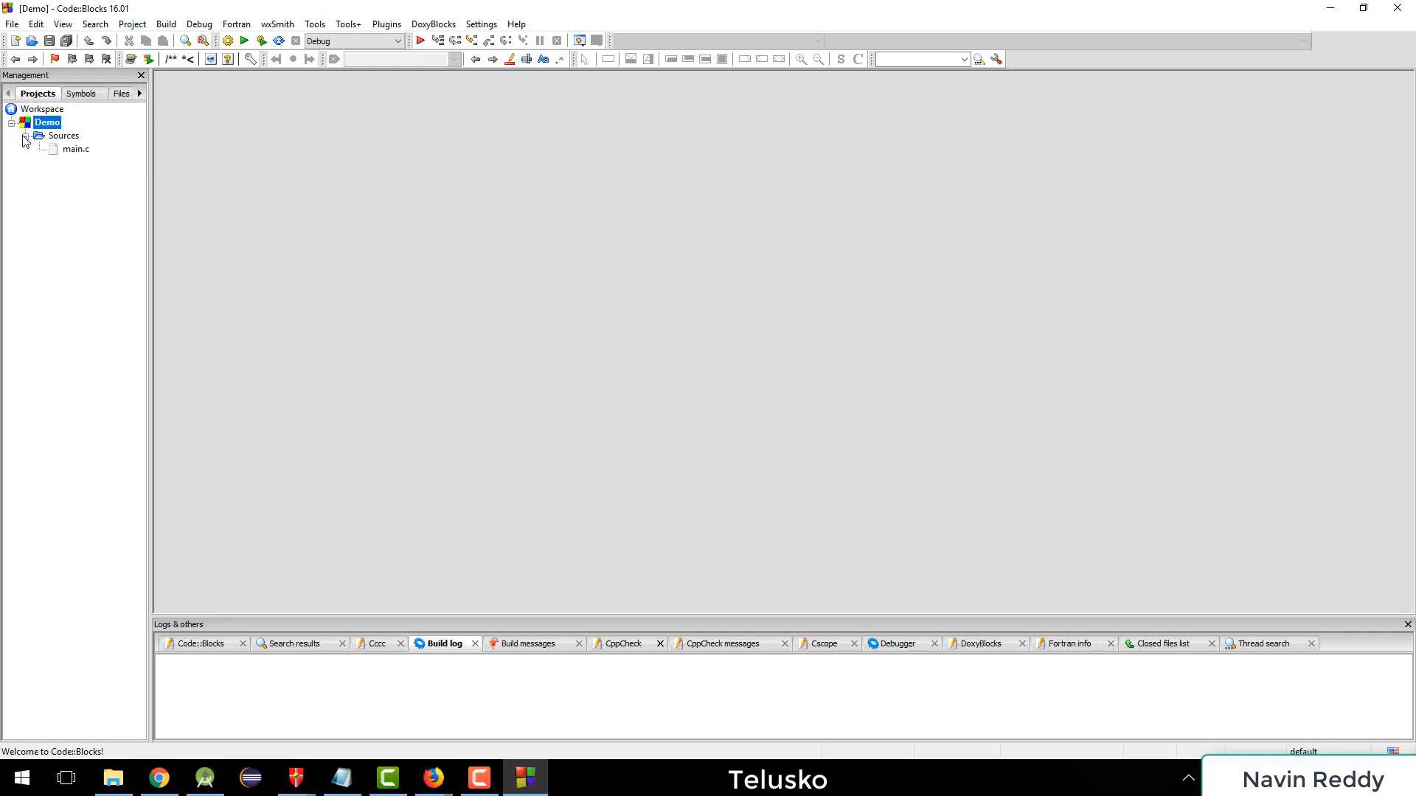
{"action": "double_click", "coordinate": [76, 149]}
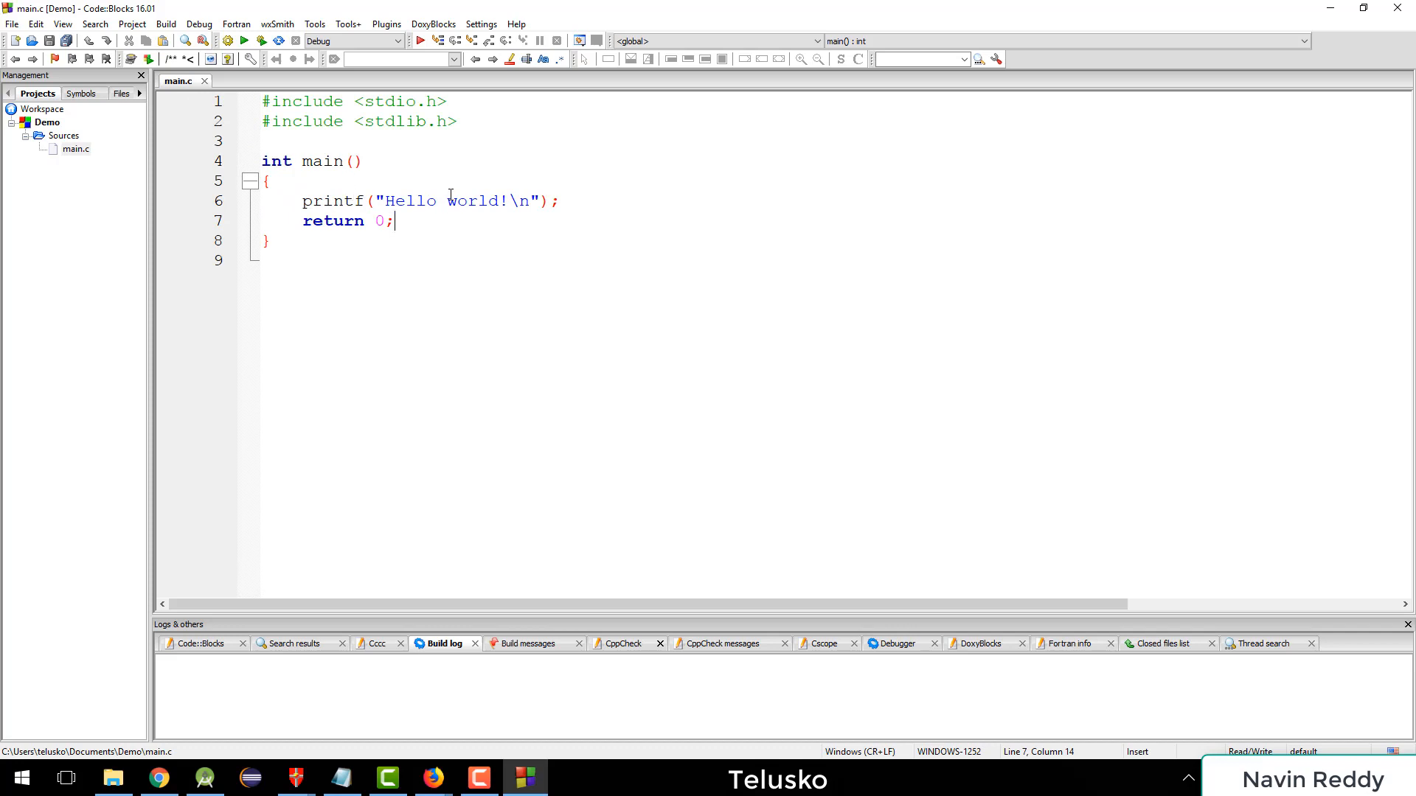
{"action": "right_click", "coordinate": [449, 197]}
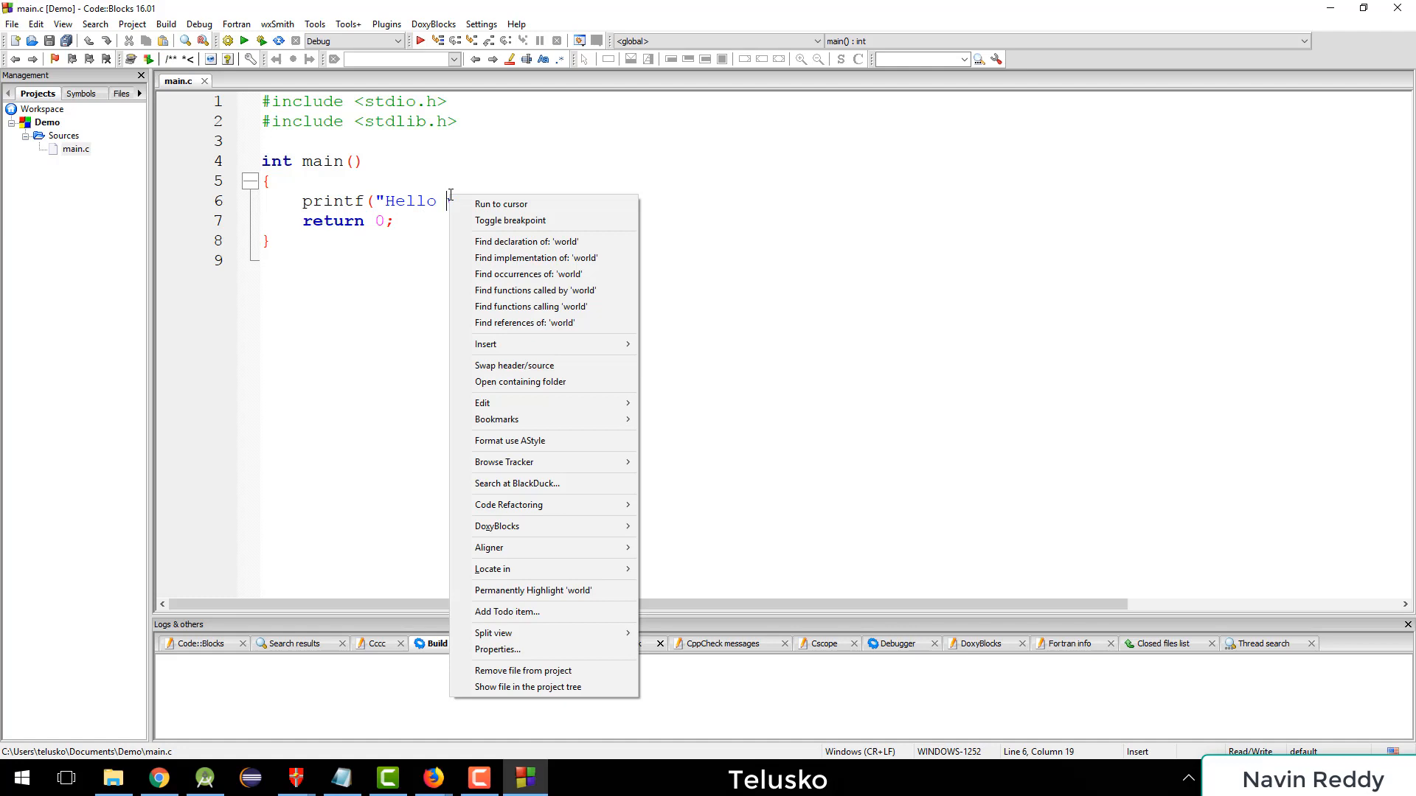
{"action": "mouse_move", "coordinate": [507, 198]}
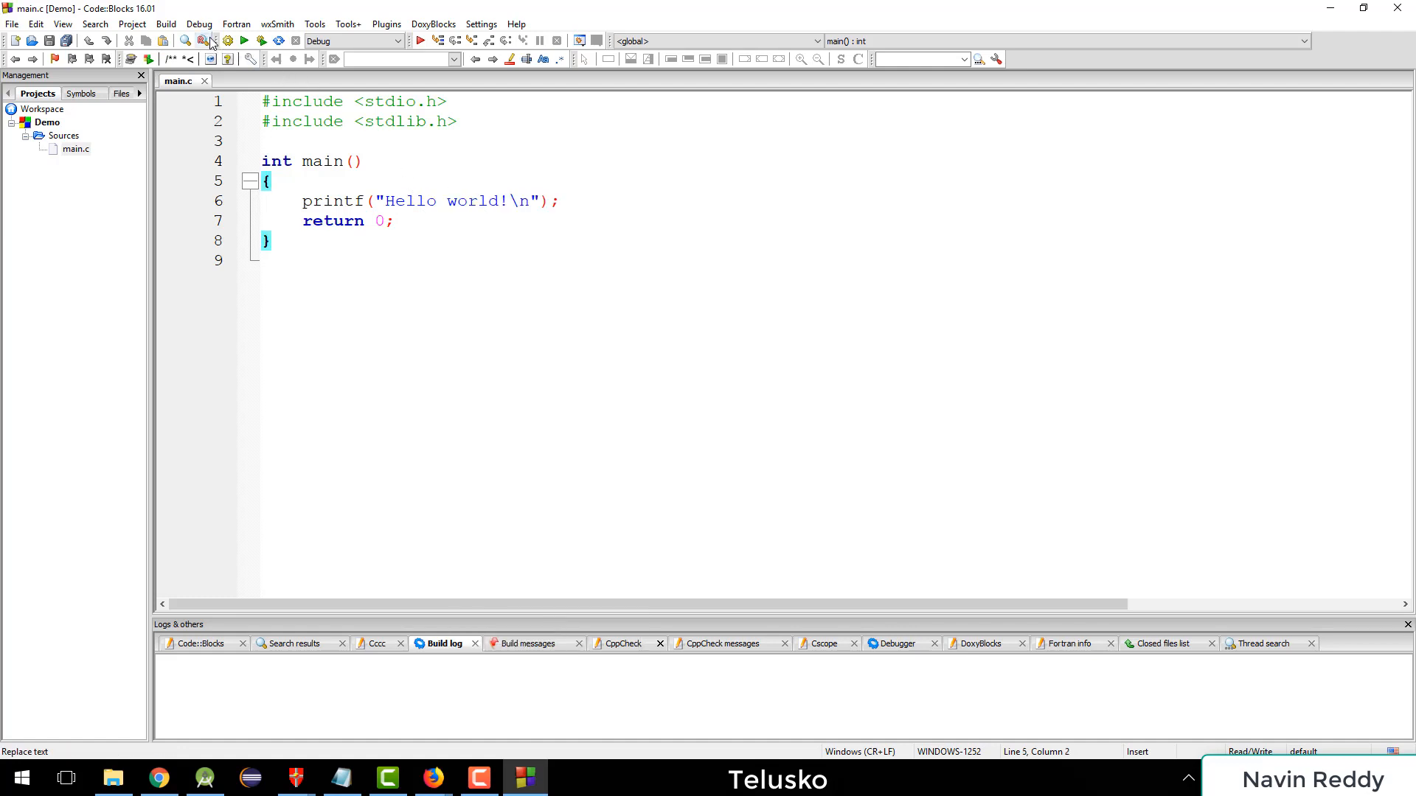
{"action": "mouse_move", "coordinate": [229, 41]}
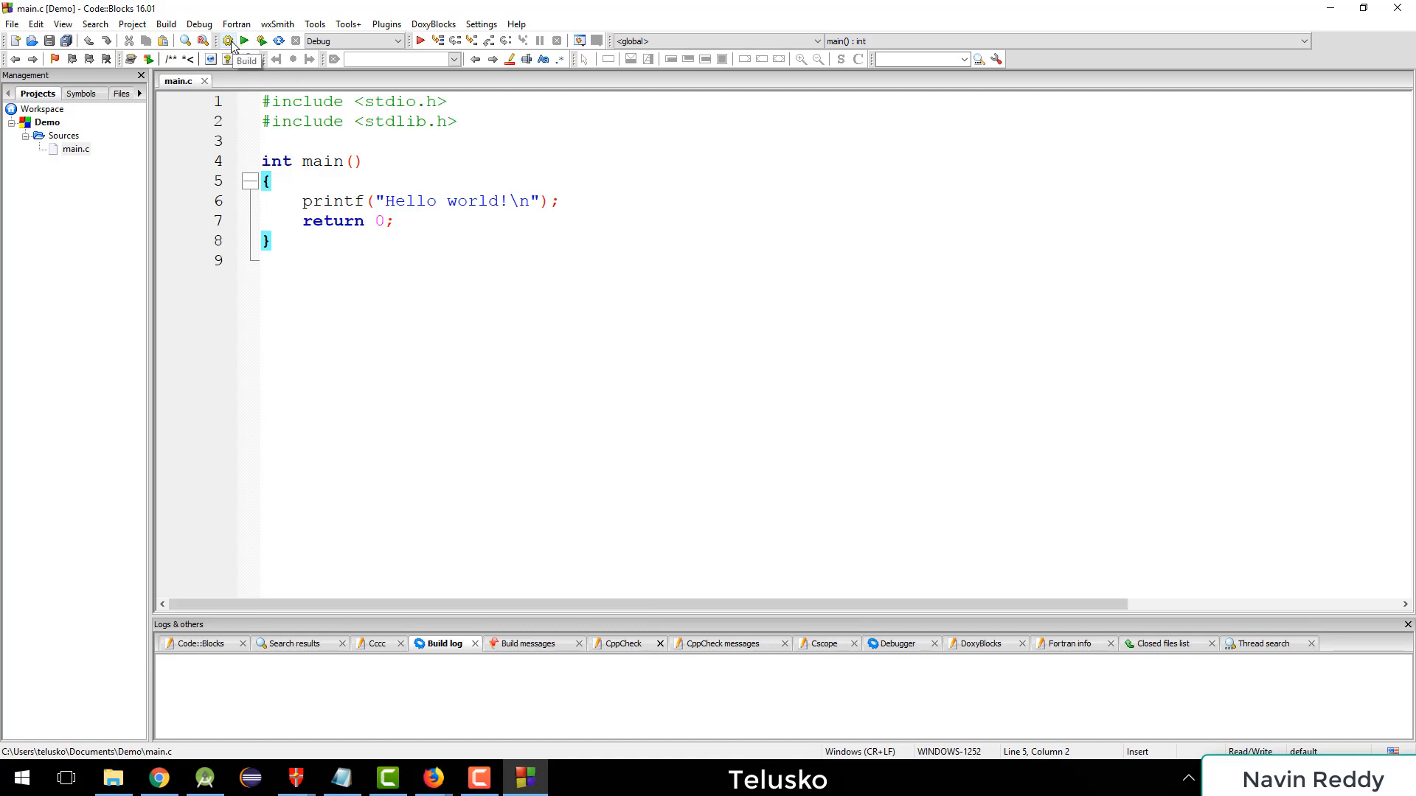
Step: Build Demo with 0 errors and run it to print Hello world!
{"action": "left_click", "coordinate": [230, 40]}
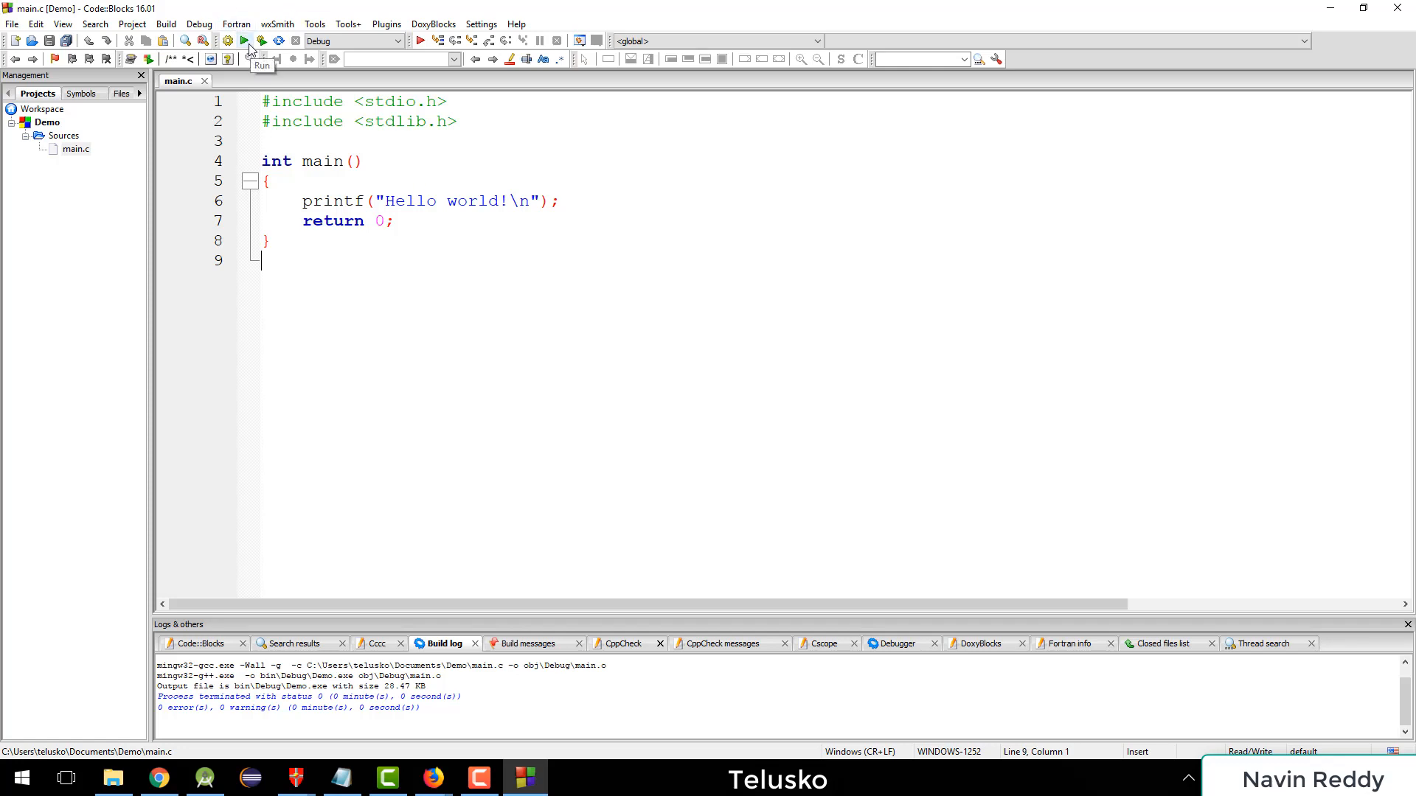
{"action": "left_click", "coordinate": [243, 40]}
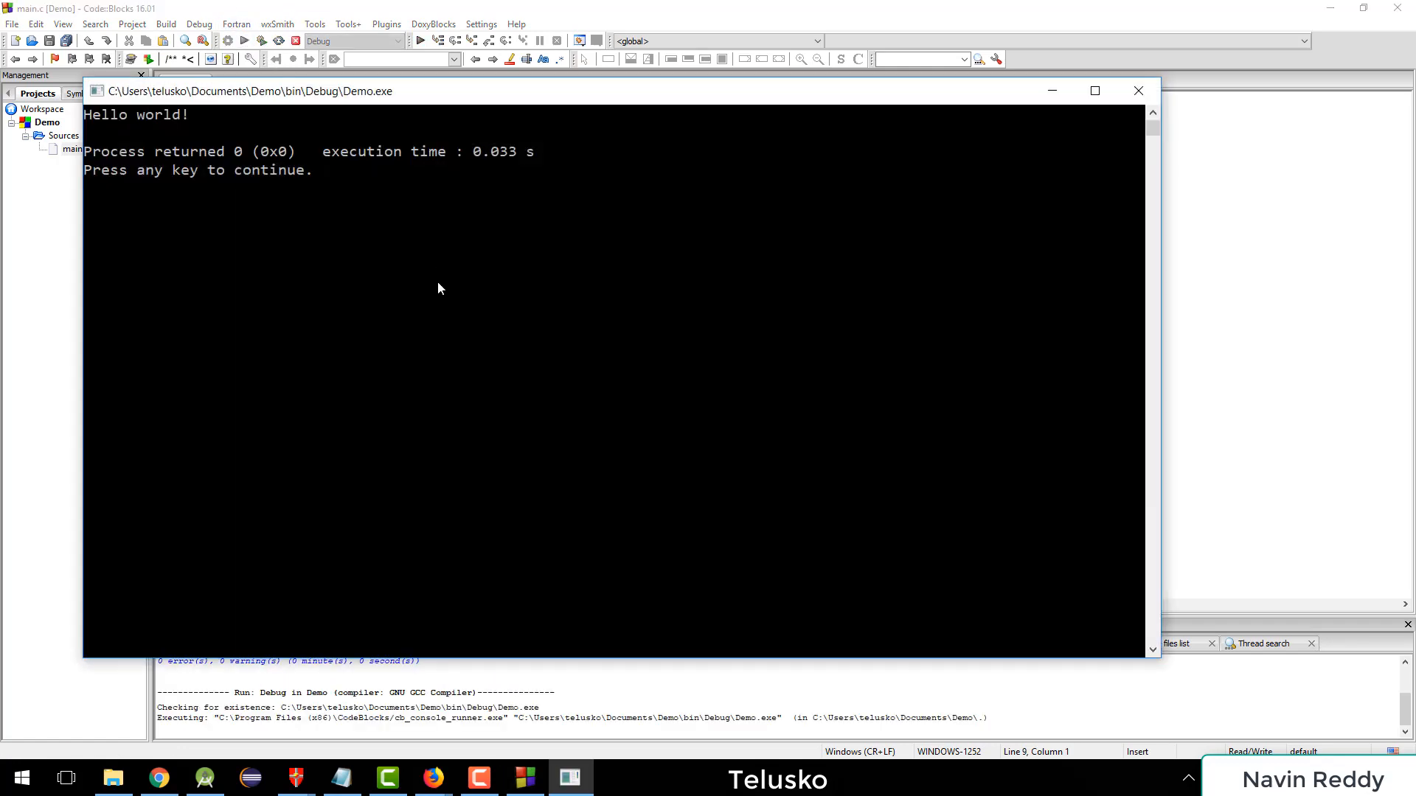